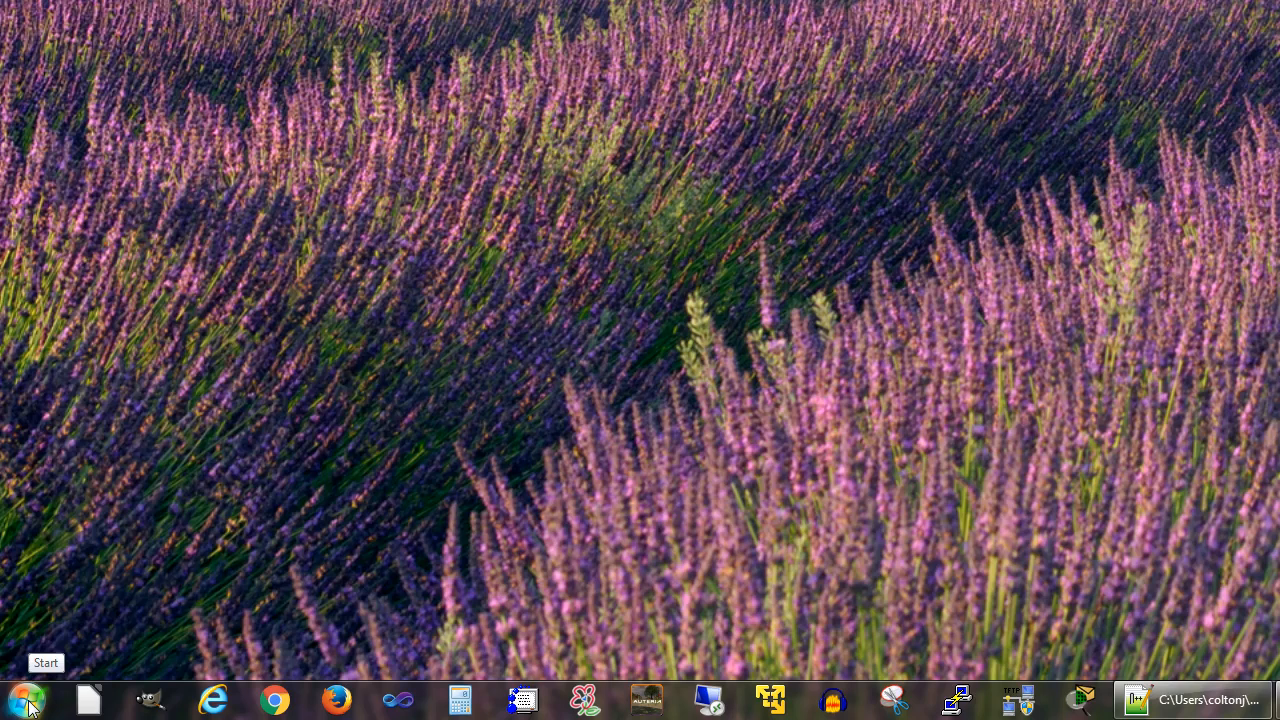
# - Search the Start menu for 'notepad' and launch Notepad with a blank document
pyautogui.click(24, 696)
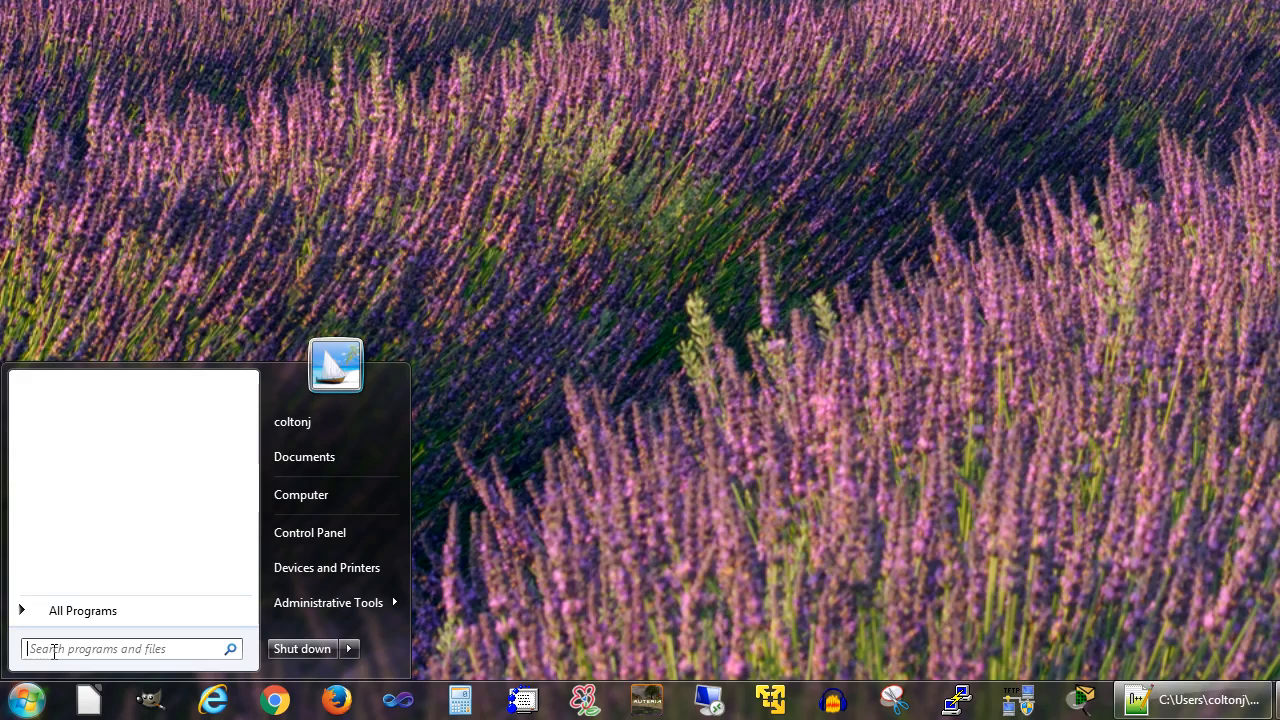
pyautogui.write('n')
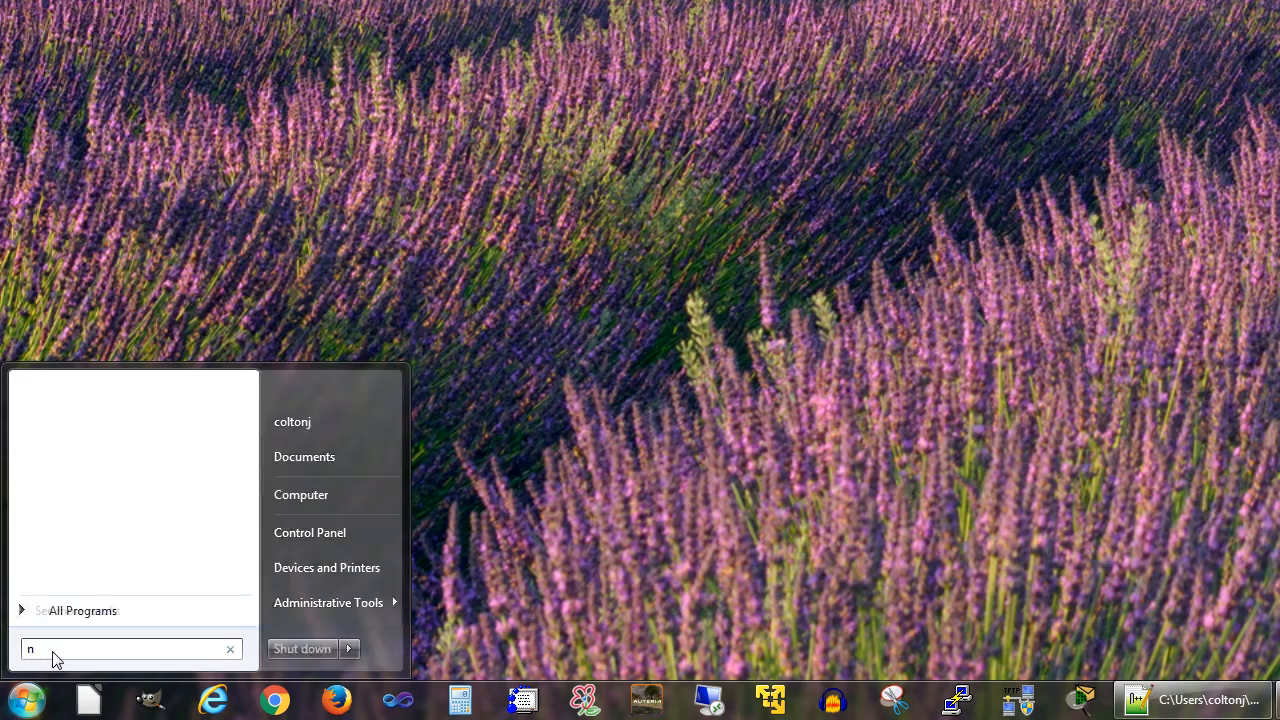
pyautogui.write('otepad')
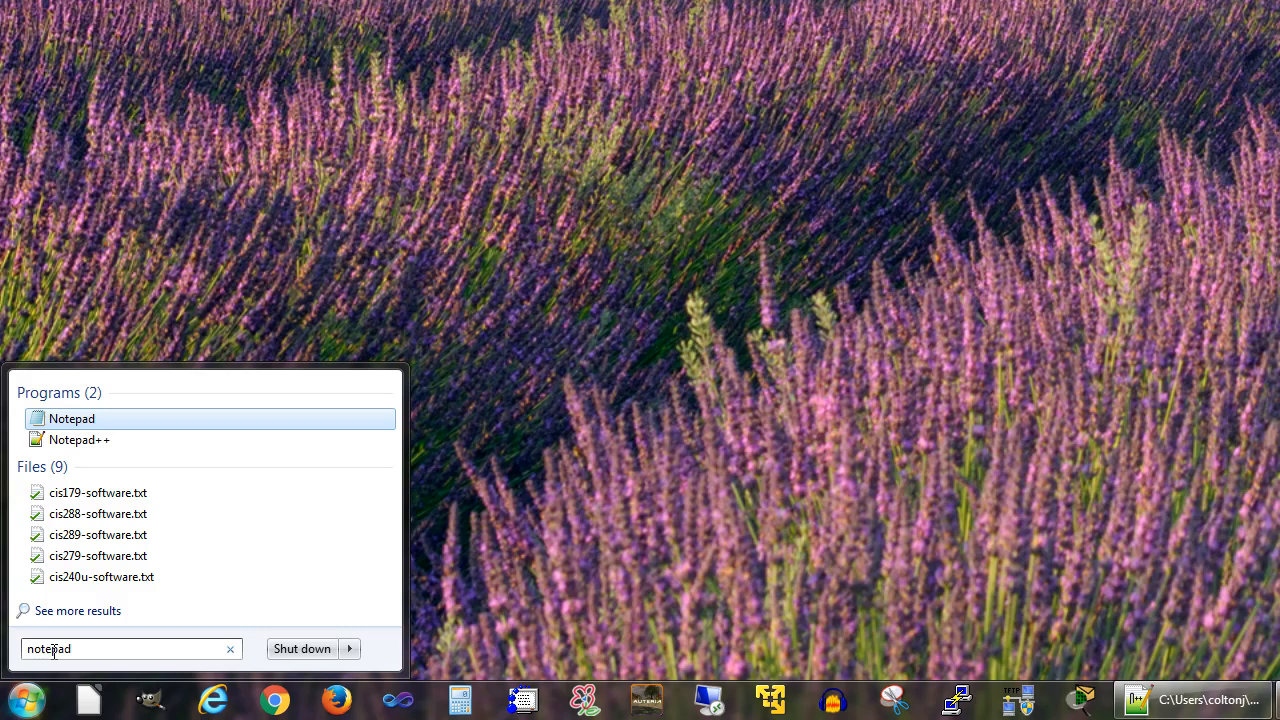
pyautogui.click(72, 418)
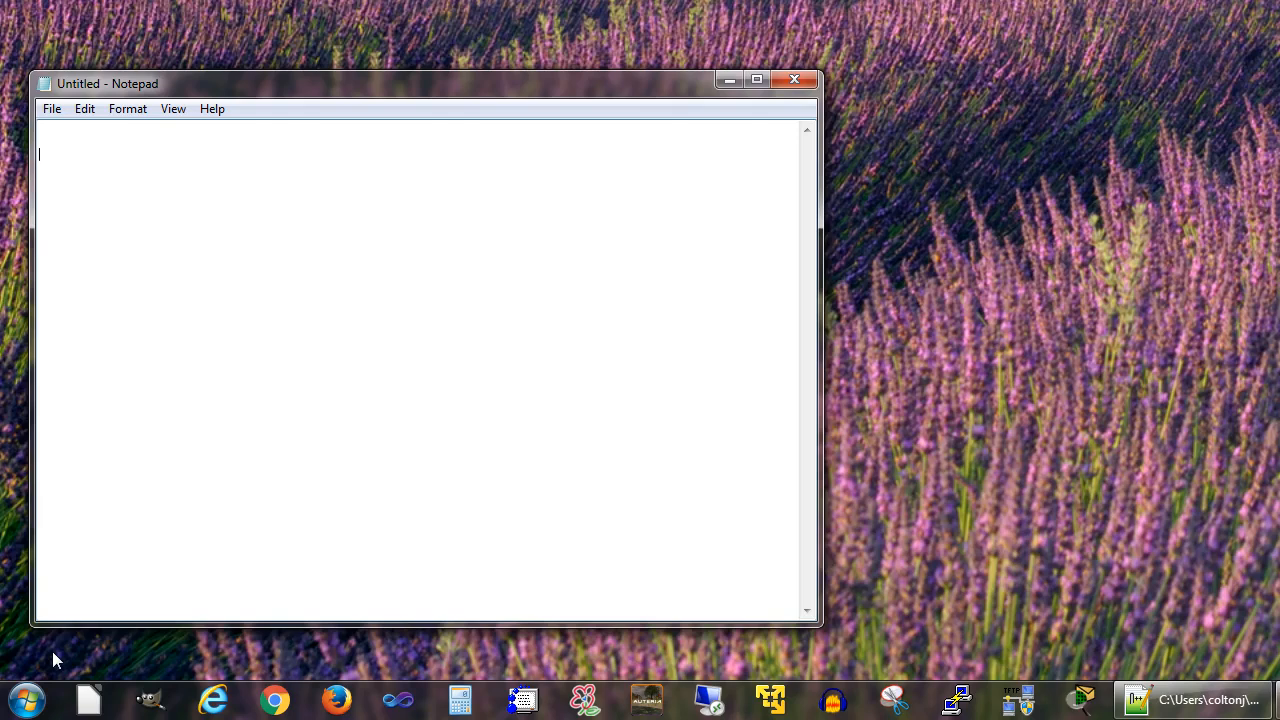
# - Write the line print("Hello World") in the blank document
pyautogui.write('print')
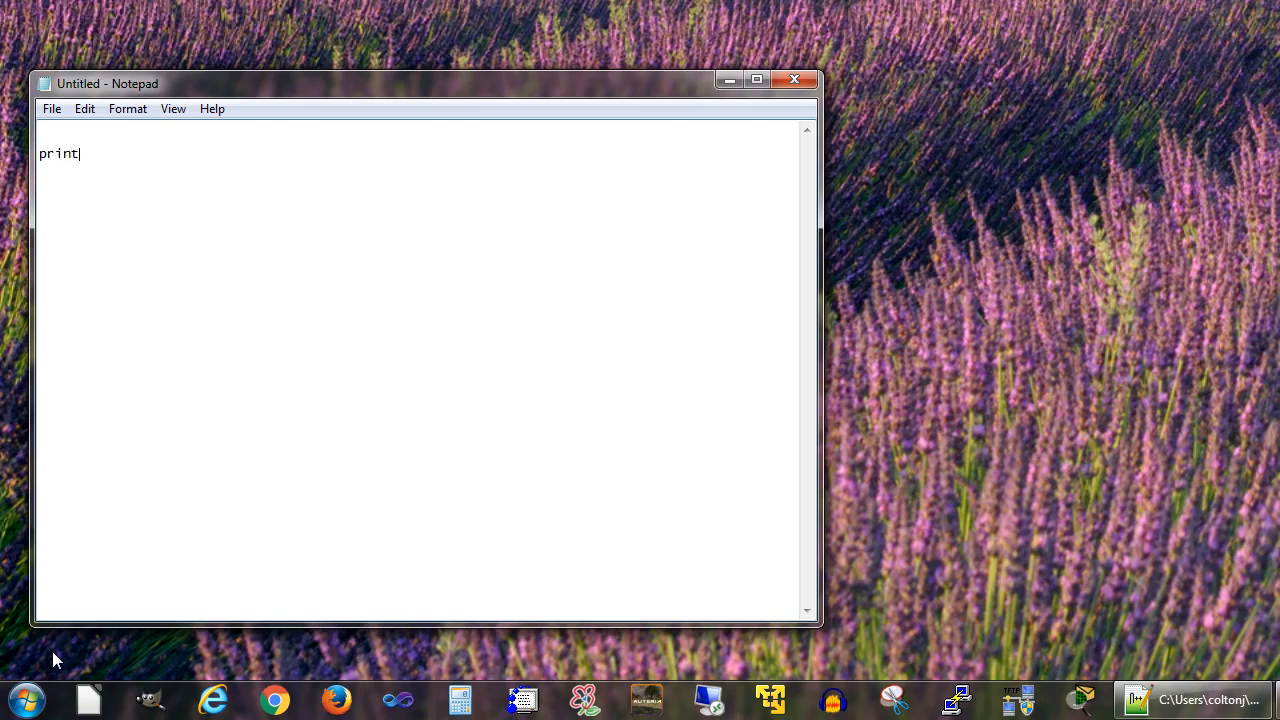
pyautogui.write('("He')
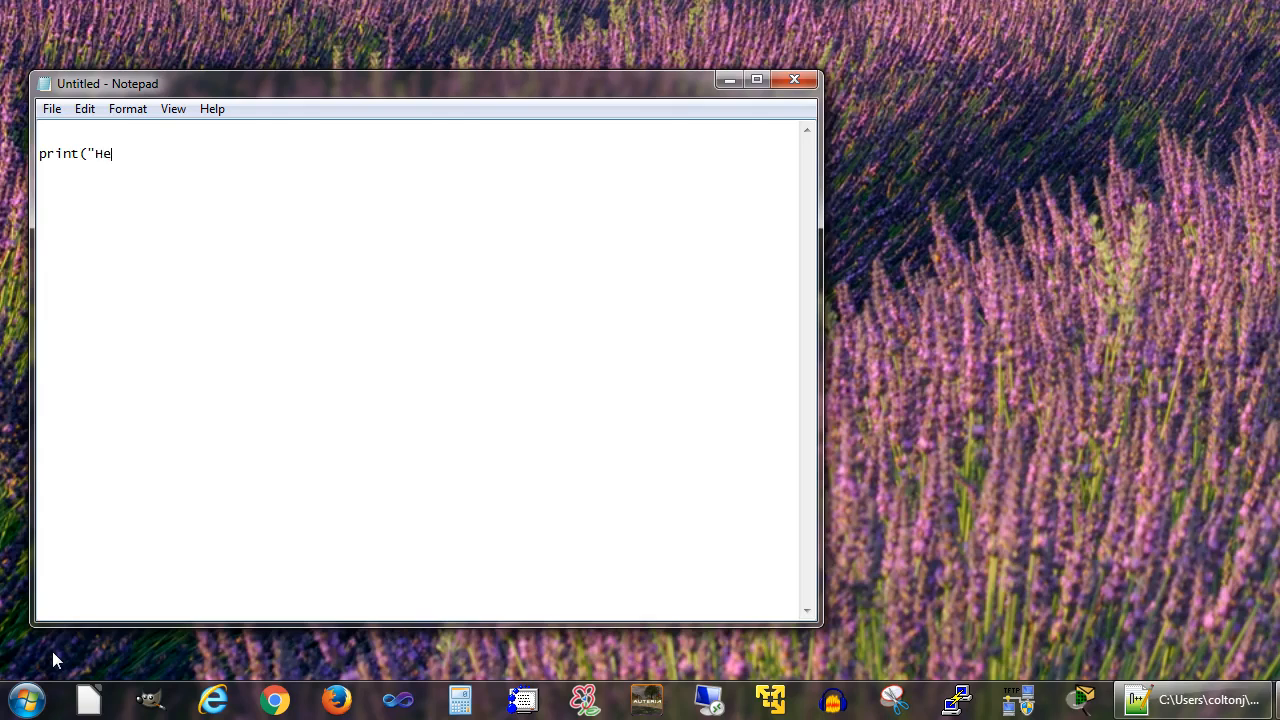
pyautogui.write('llo World')
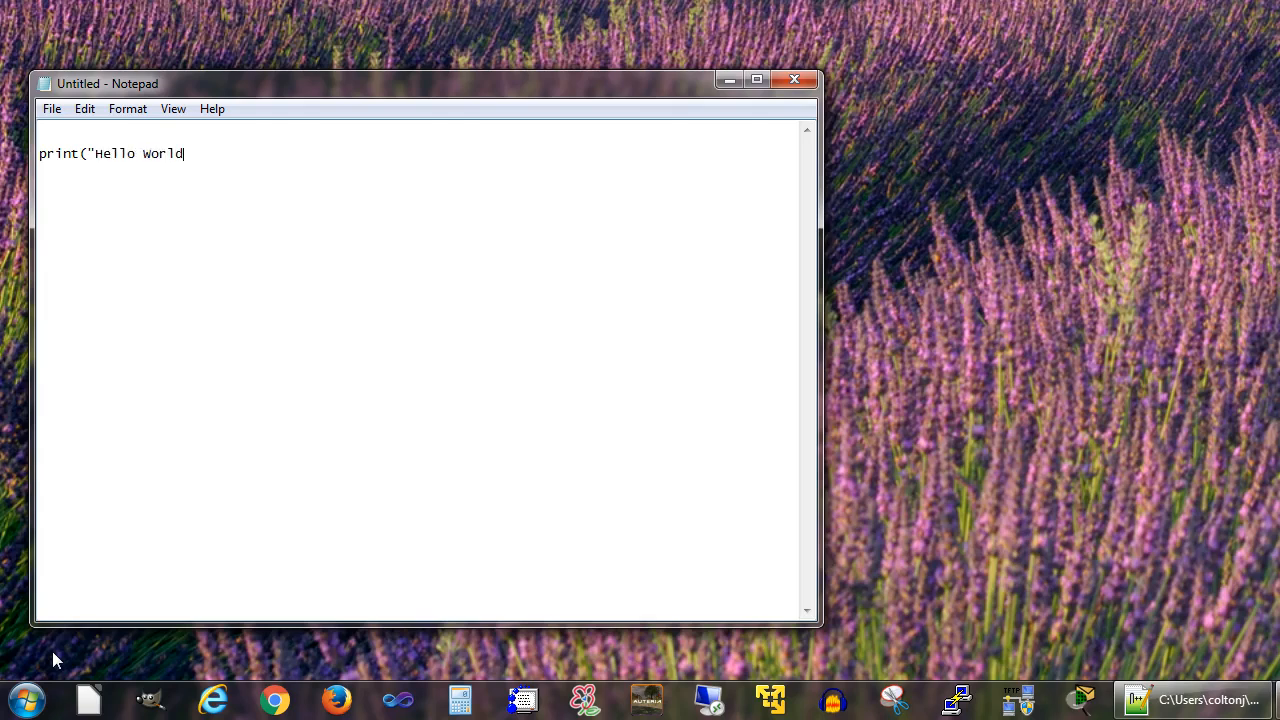
pyautogui.write('")')
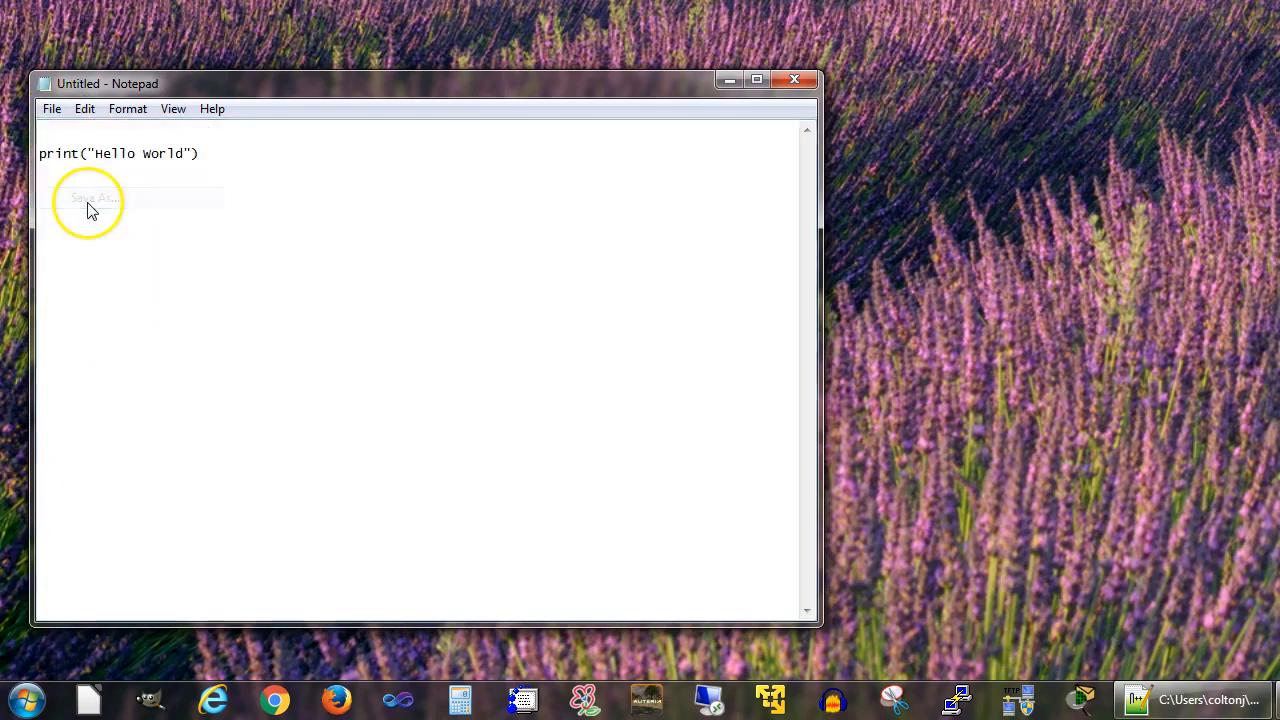
# - Save the document to the Desktop as hello.py with type All Files, replacing the existing file
pyautogui.click(90, 198)
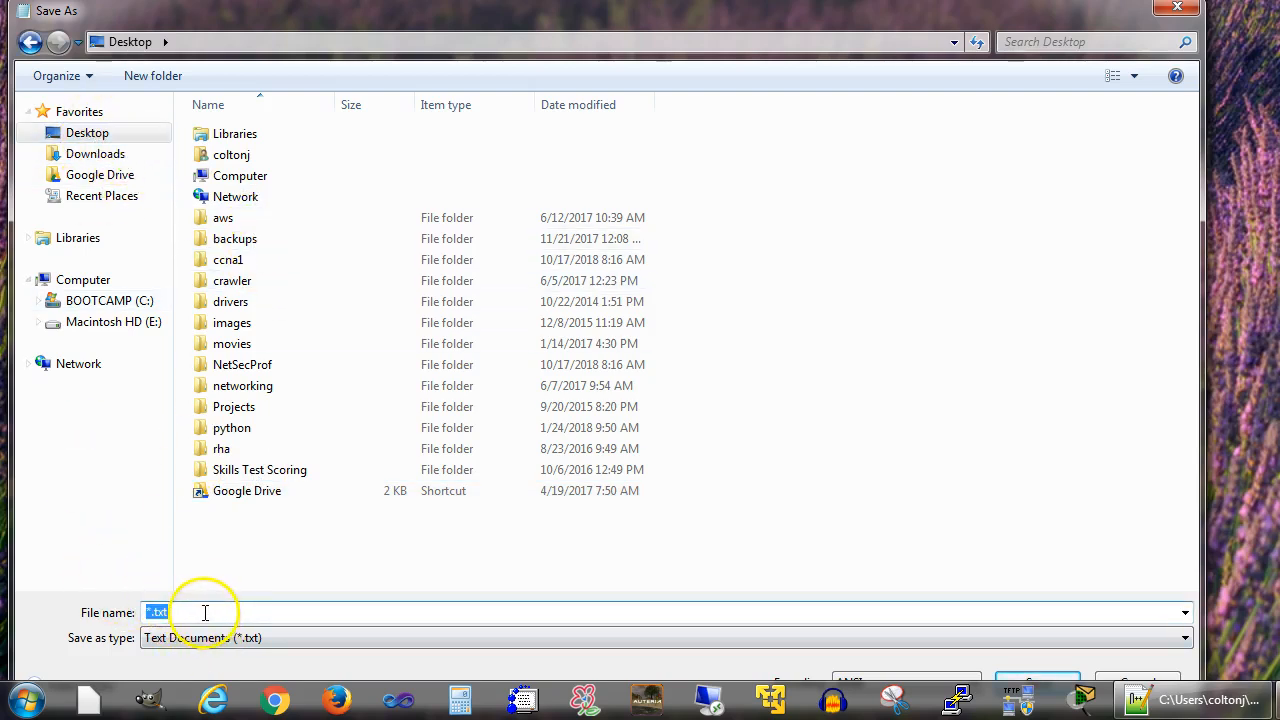
pyautogui.write('hello.py')
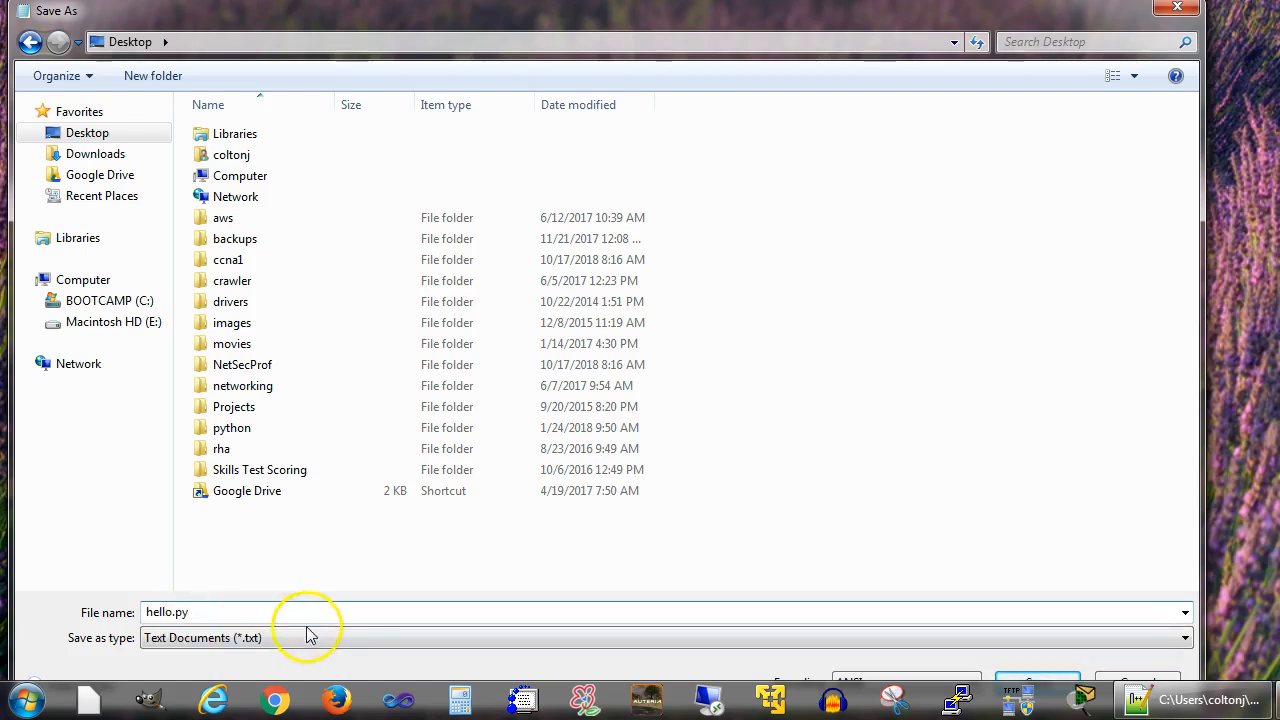
pyautogui.click(1184, 636)
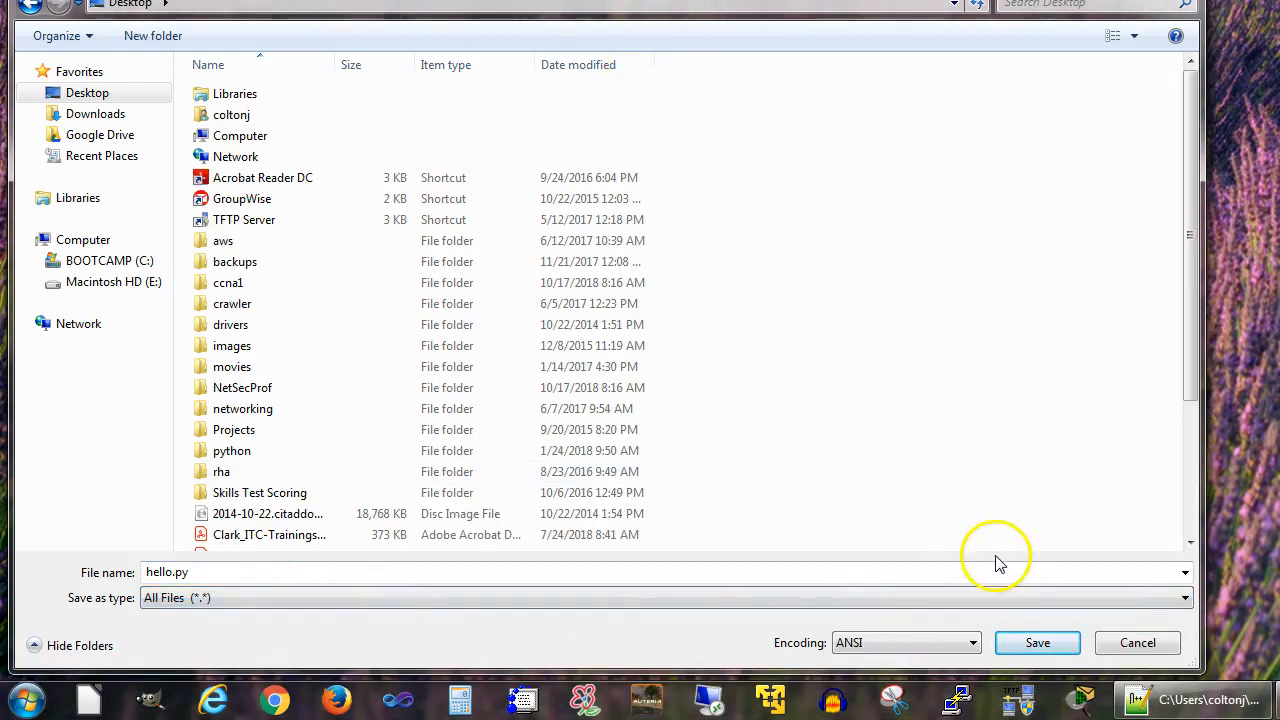
pyautogui.moveTo(1036, 644)
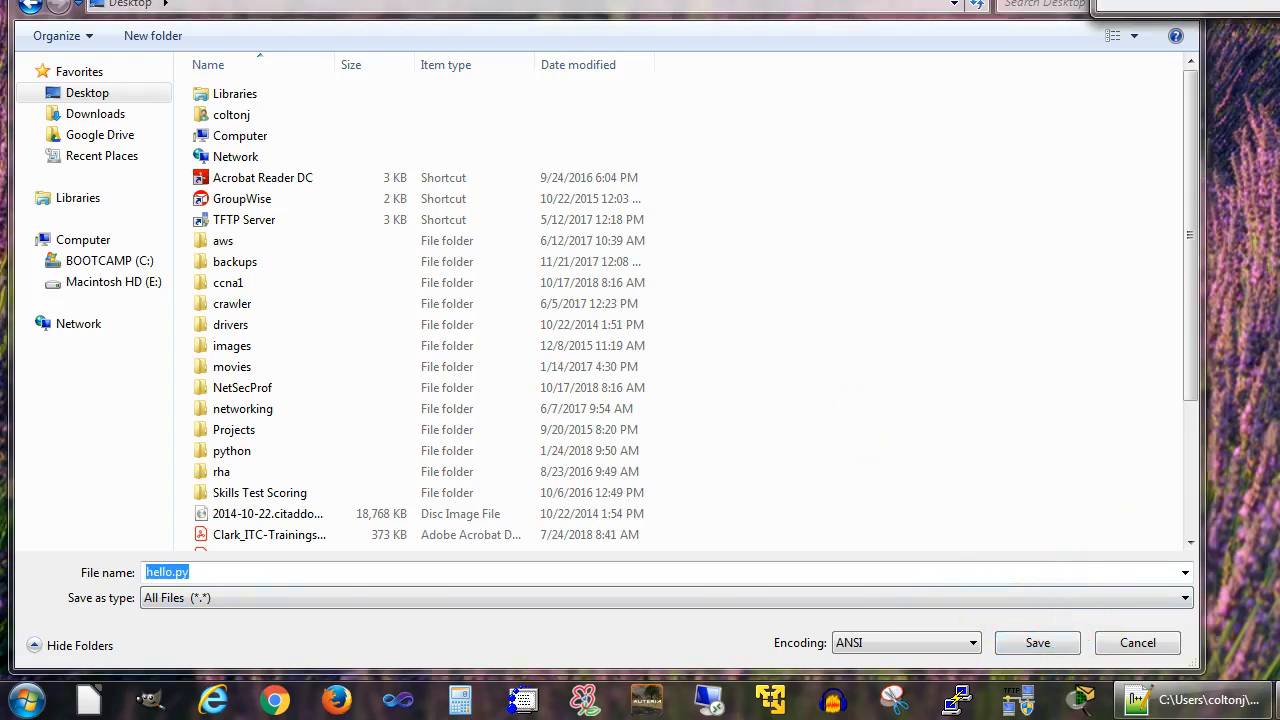
pyautogui.click(1036, 642)
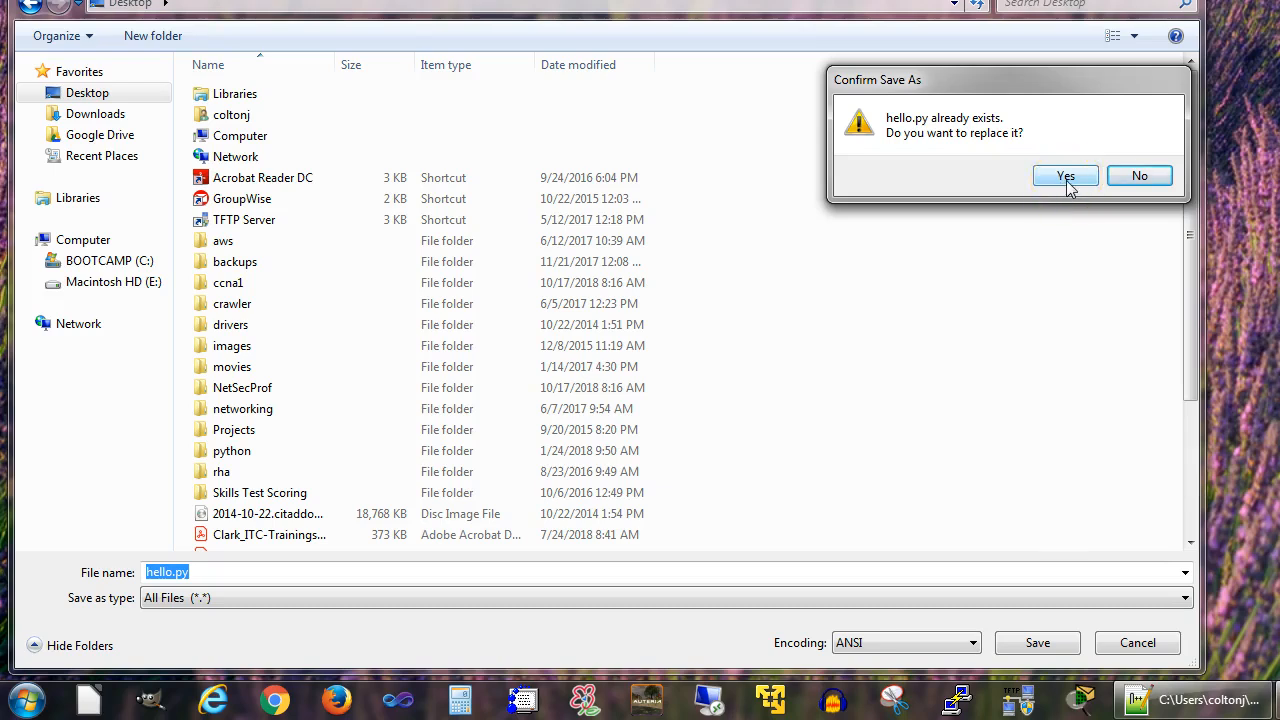
pyautogui.click(1064, 176)
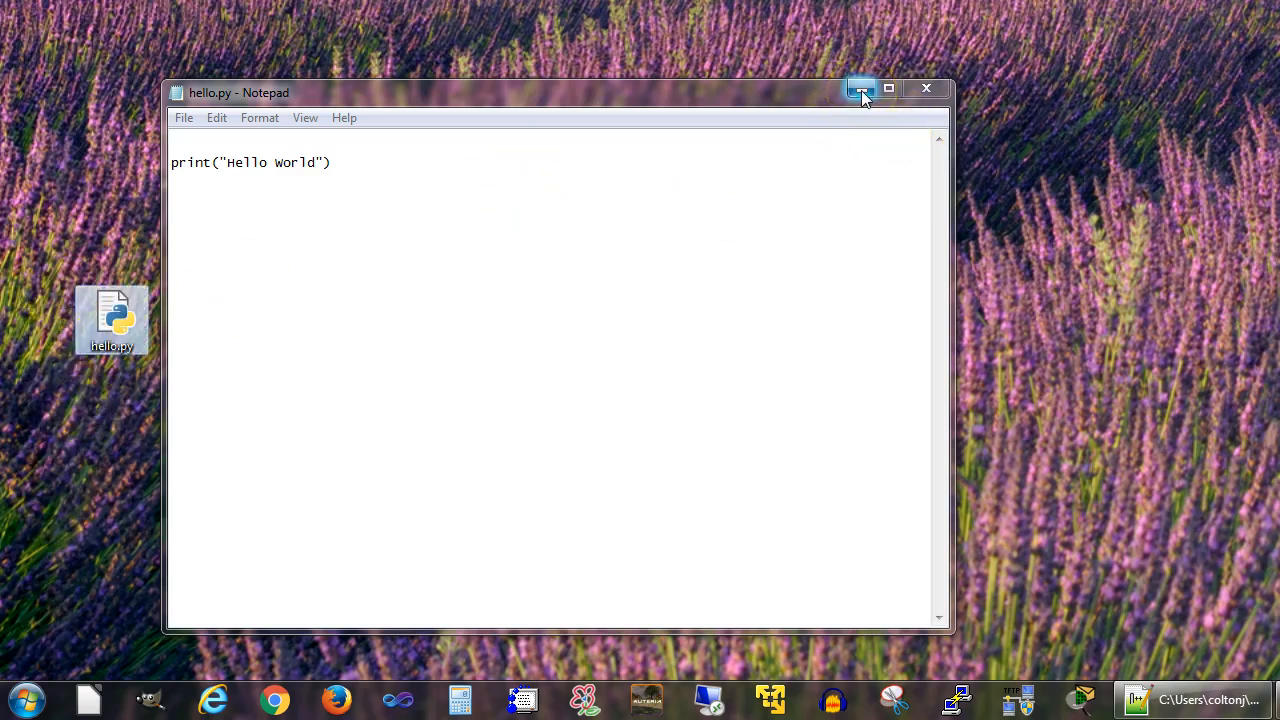
pyautogui.moveTo(740, 96)
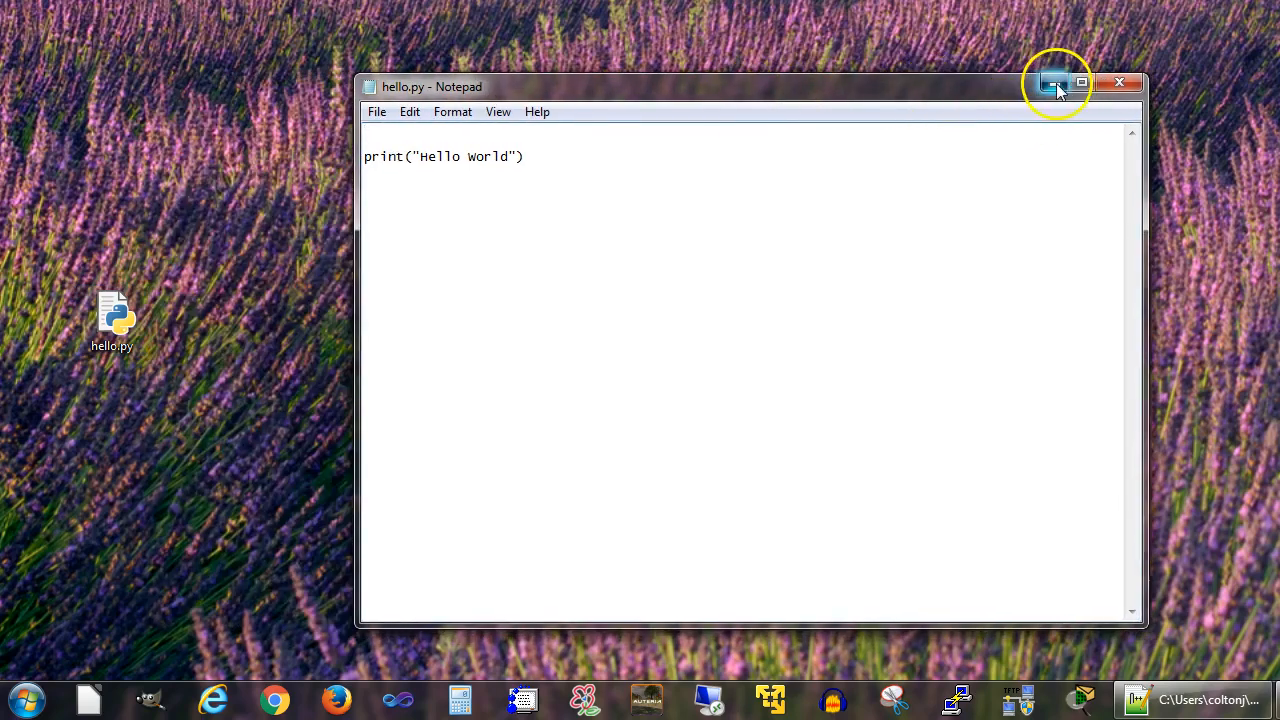
# - Close Notepad, search the Start menu for 'cmd' and bring up the cmd.exe result's options
pyautogui.click(1052, 84)
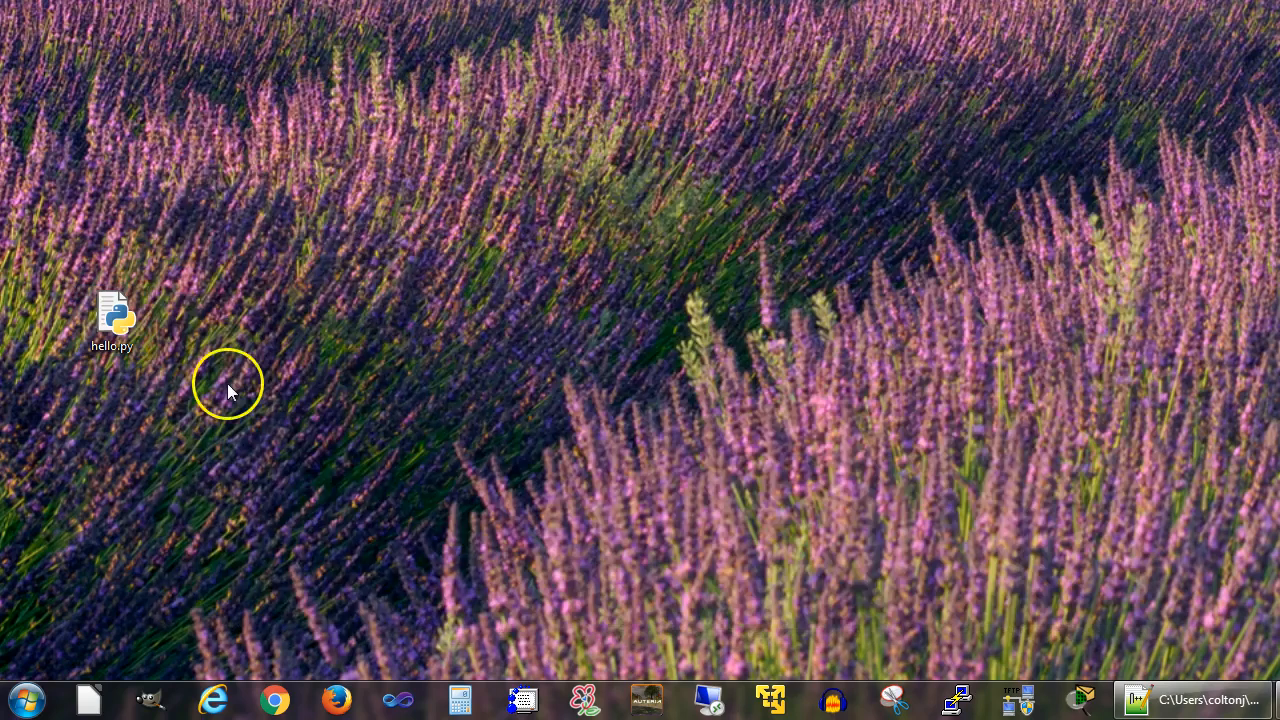
pyautogui.moveTo(24, 698)
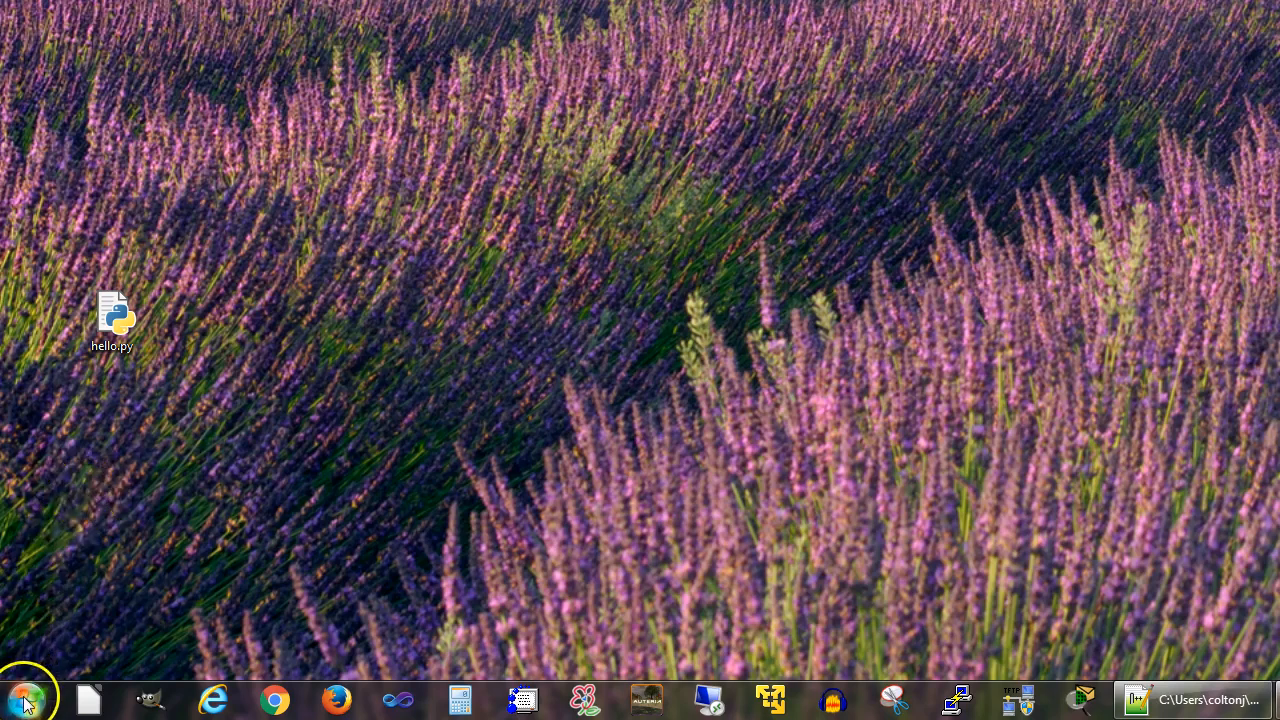
pyautogui.click(24, 700)
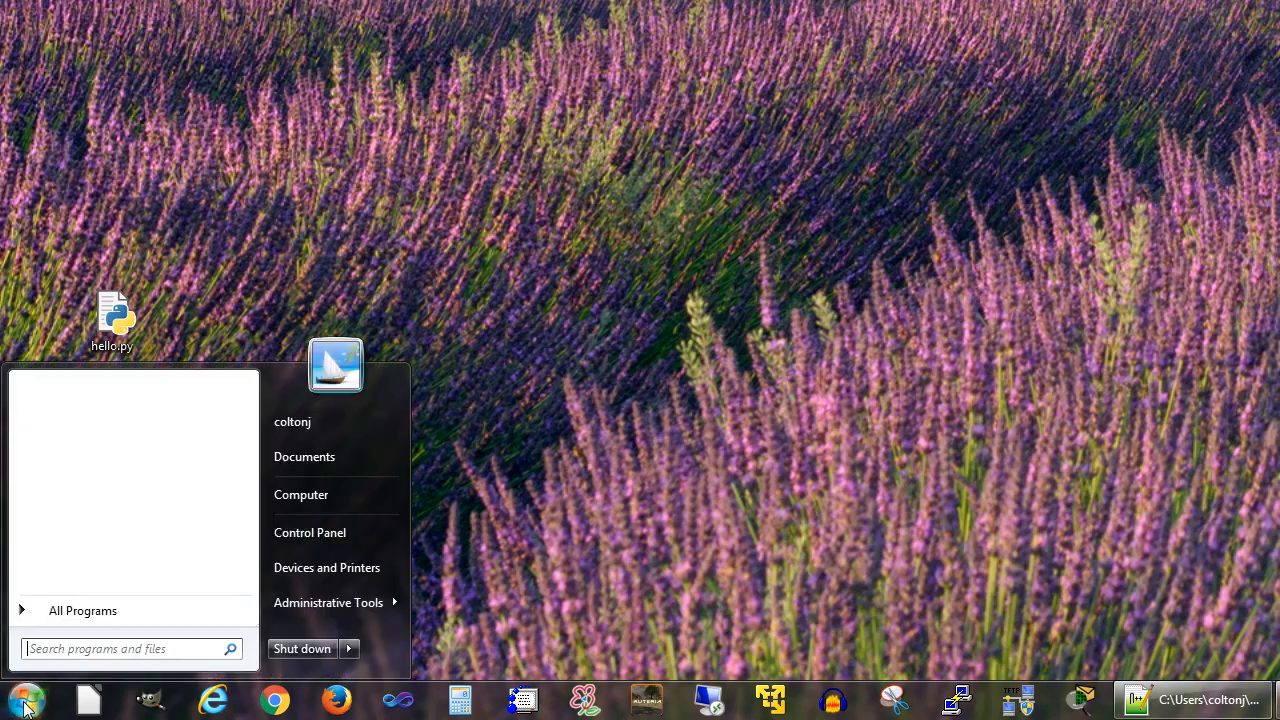
pyautogui.write('c')
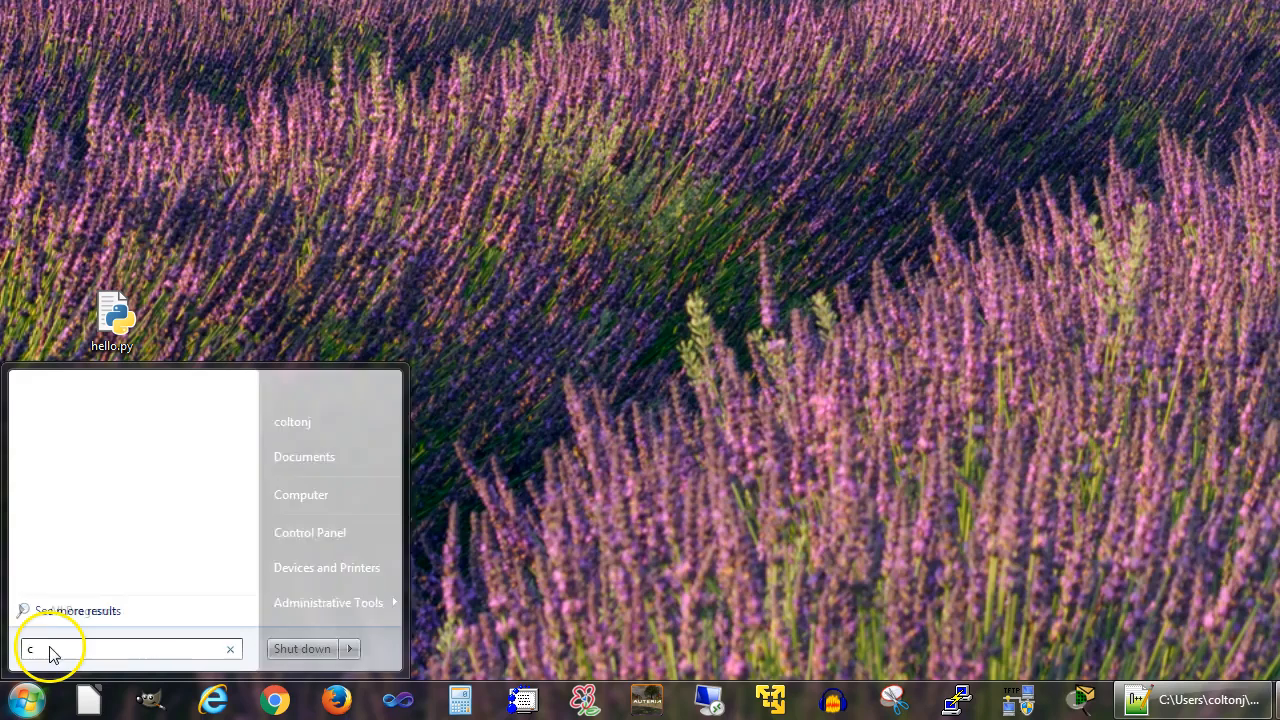
pyautogui.write('md')
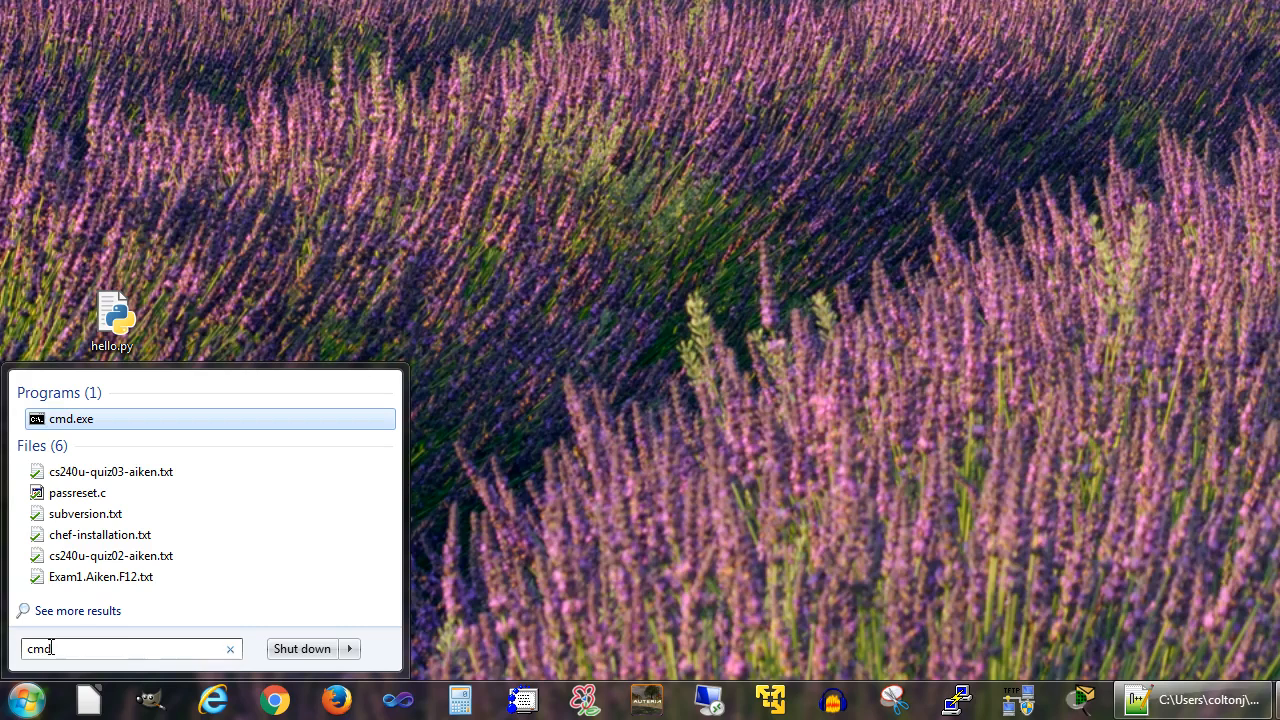
pyautogui.rightClick(70, 418)
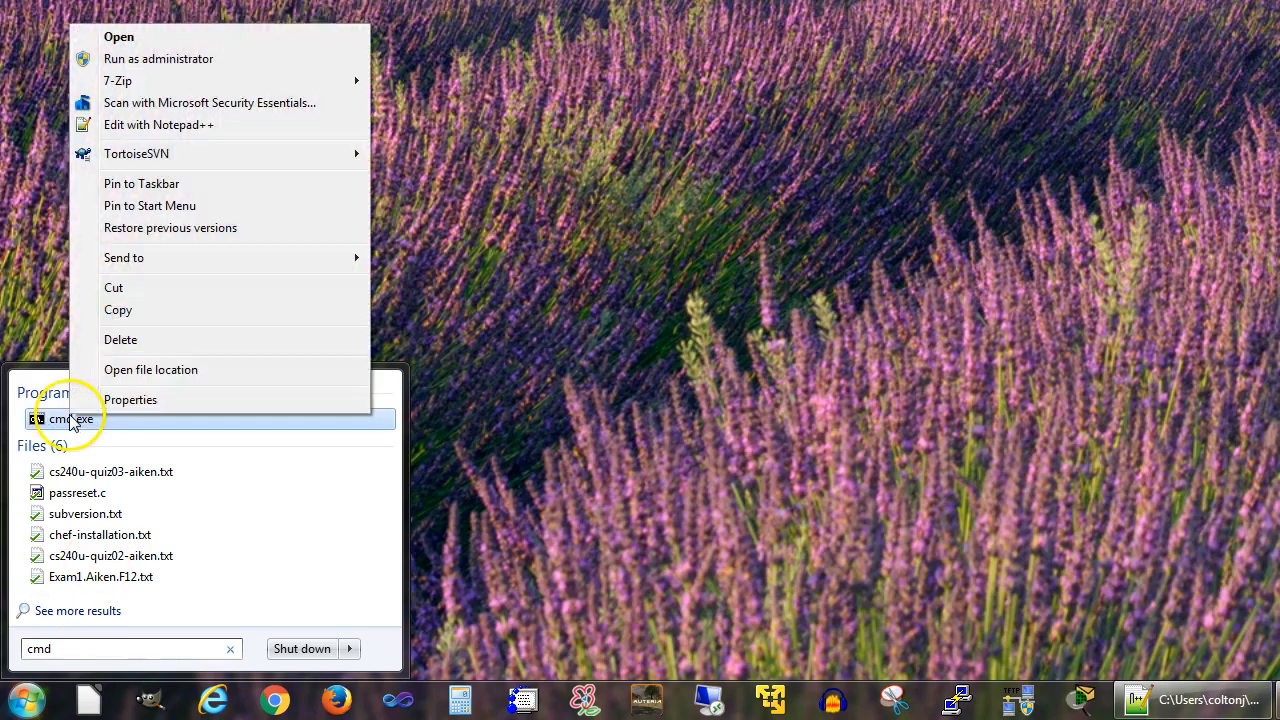
pyautogui.moveTo(164, 192)
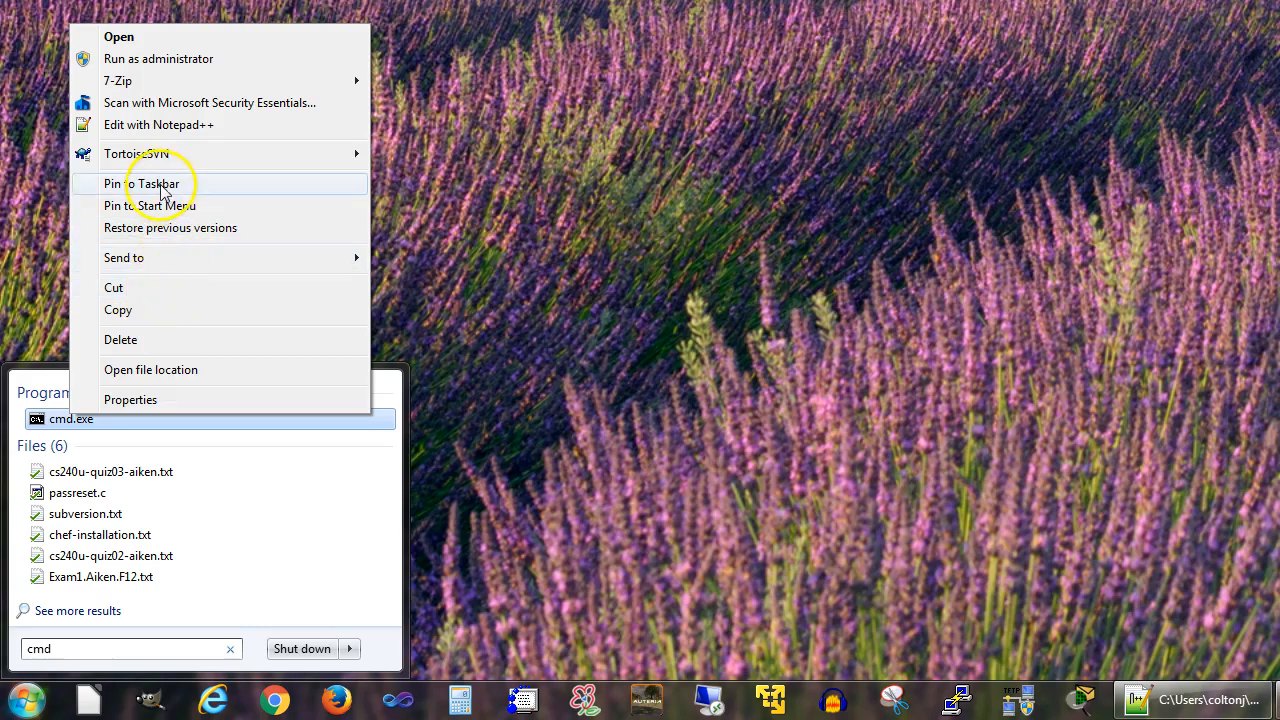
pyautogui.moveTo(60, 420)
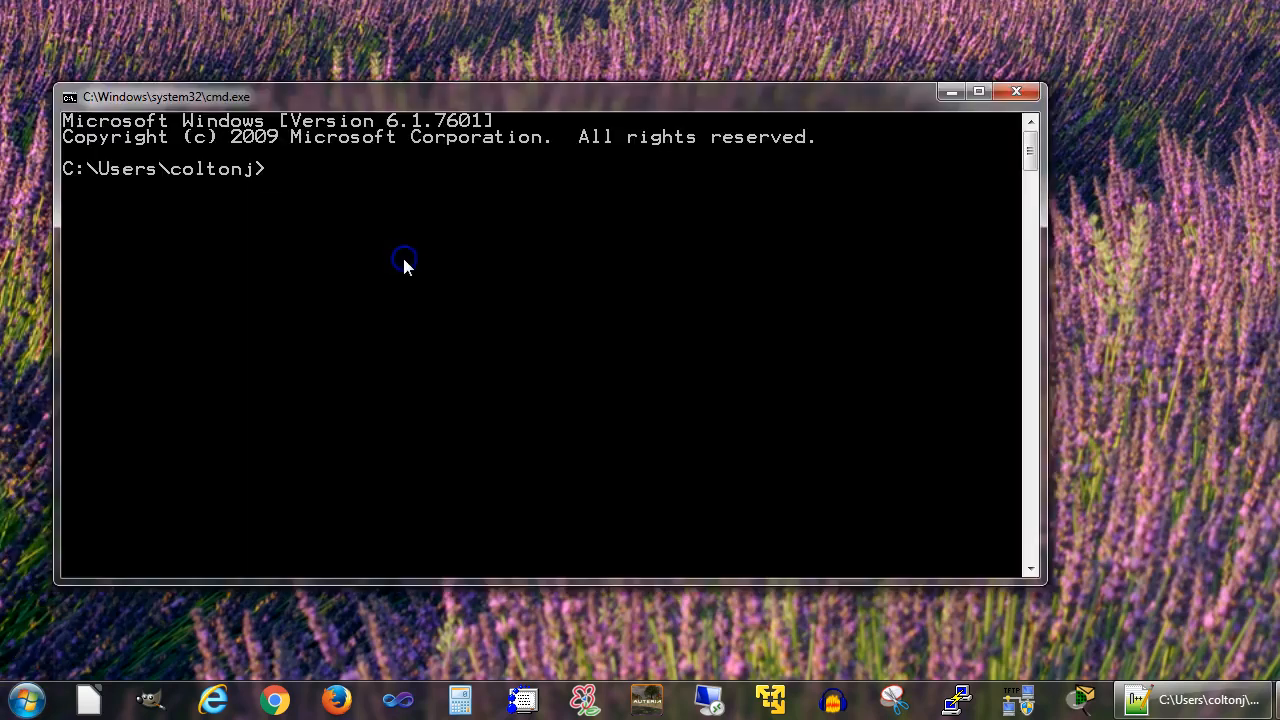
pyautogui.moveTo(406, 266)
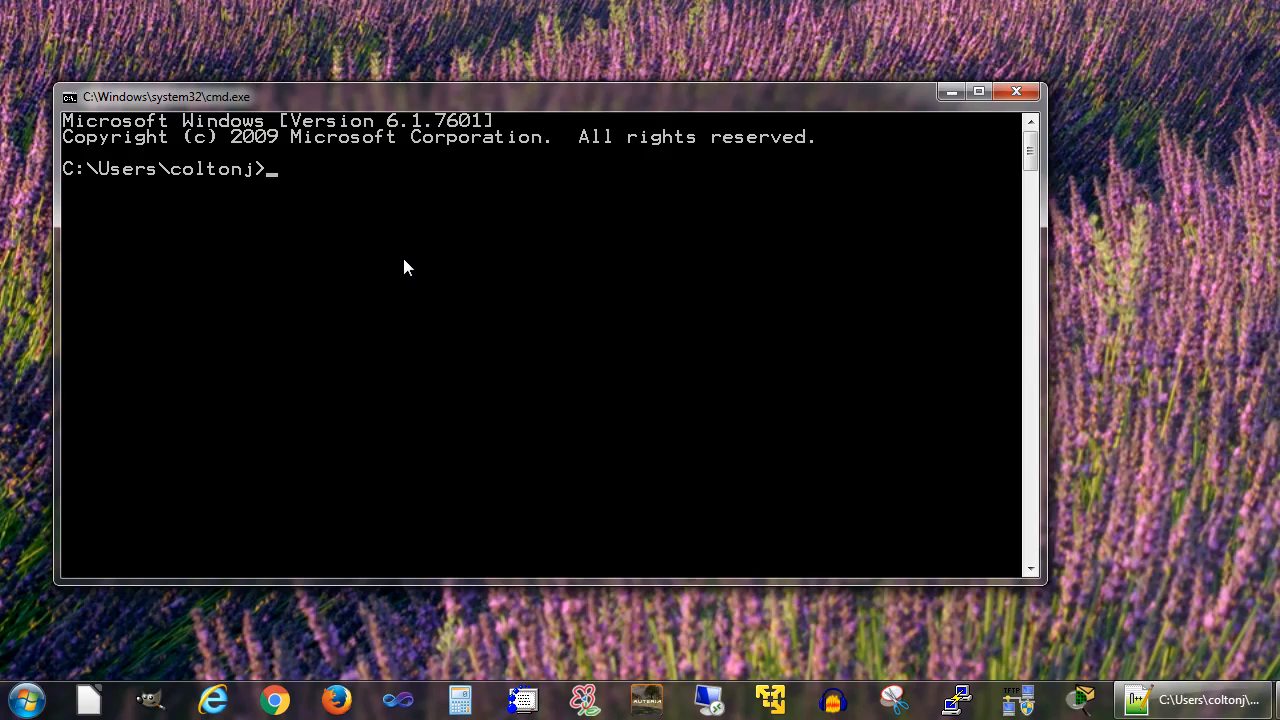
# - Change to the Desktop folder with cd and run hello.py to print Hello World
pyautogui.write('cd')
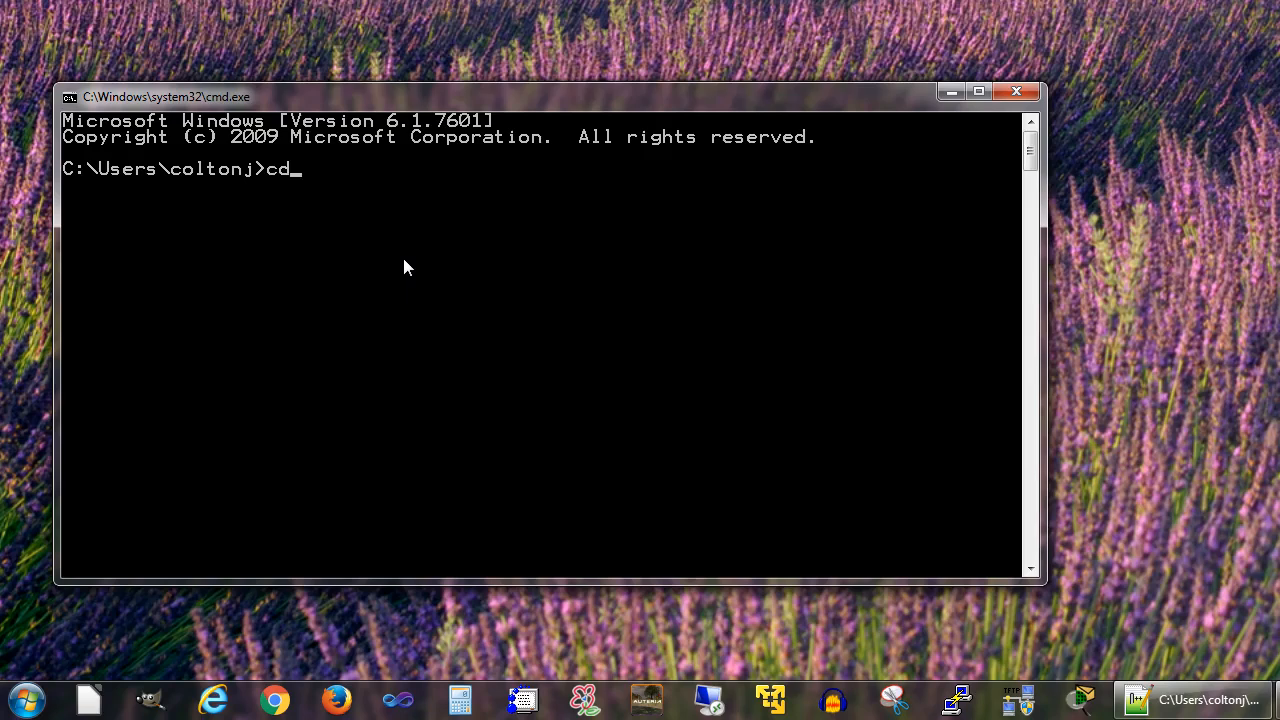
pyautogui.write('Desktop')
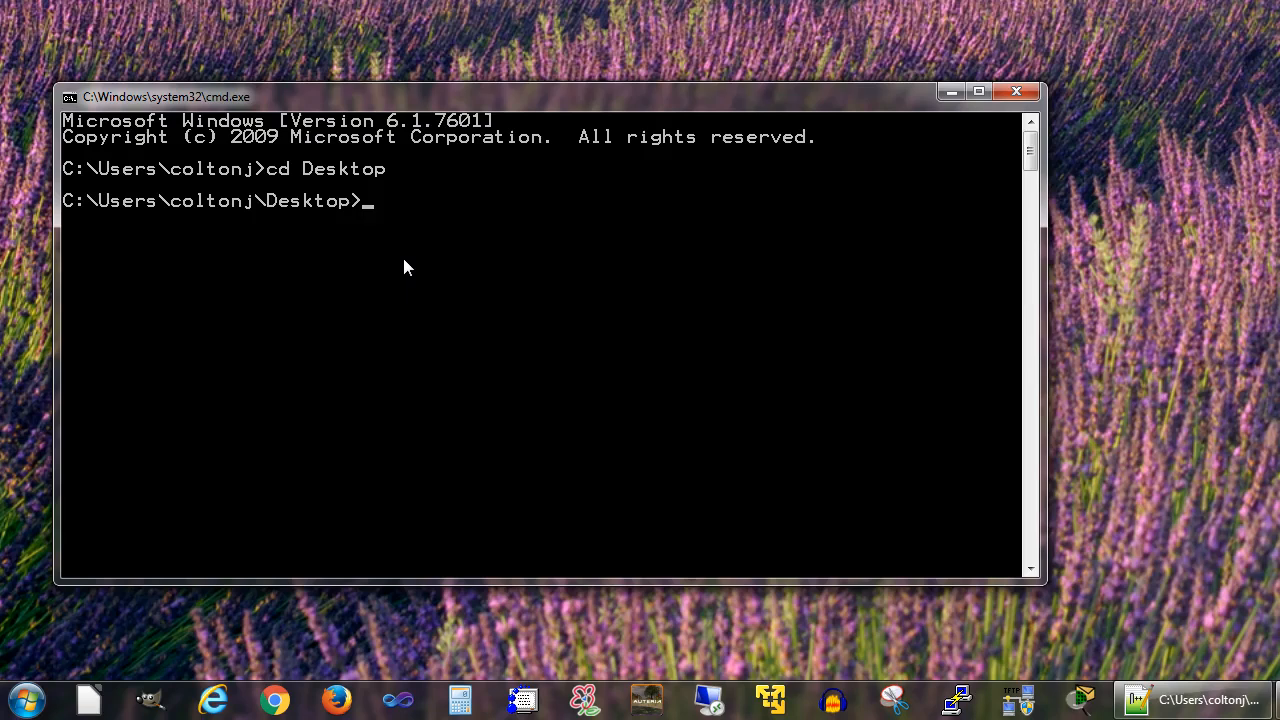
pyautogui.write('hello')
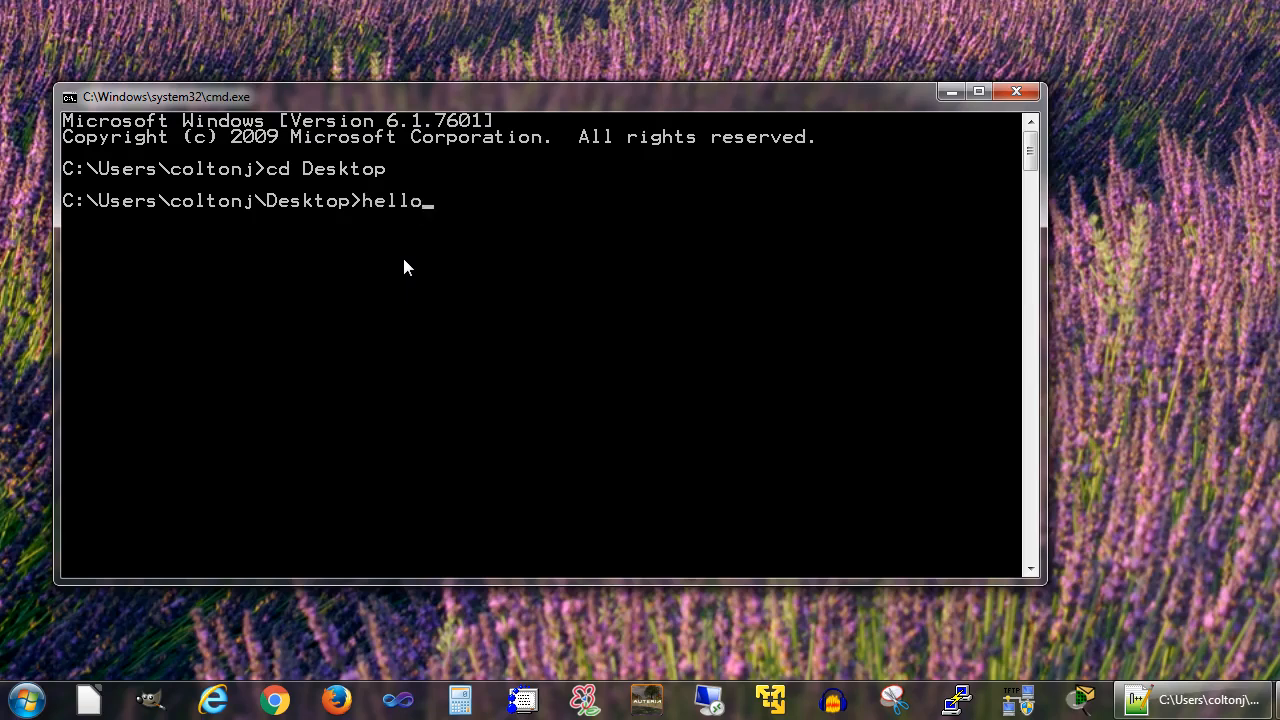
pyautogui.write('.py')
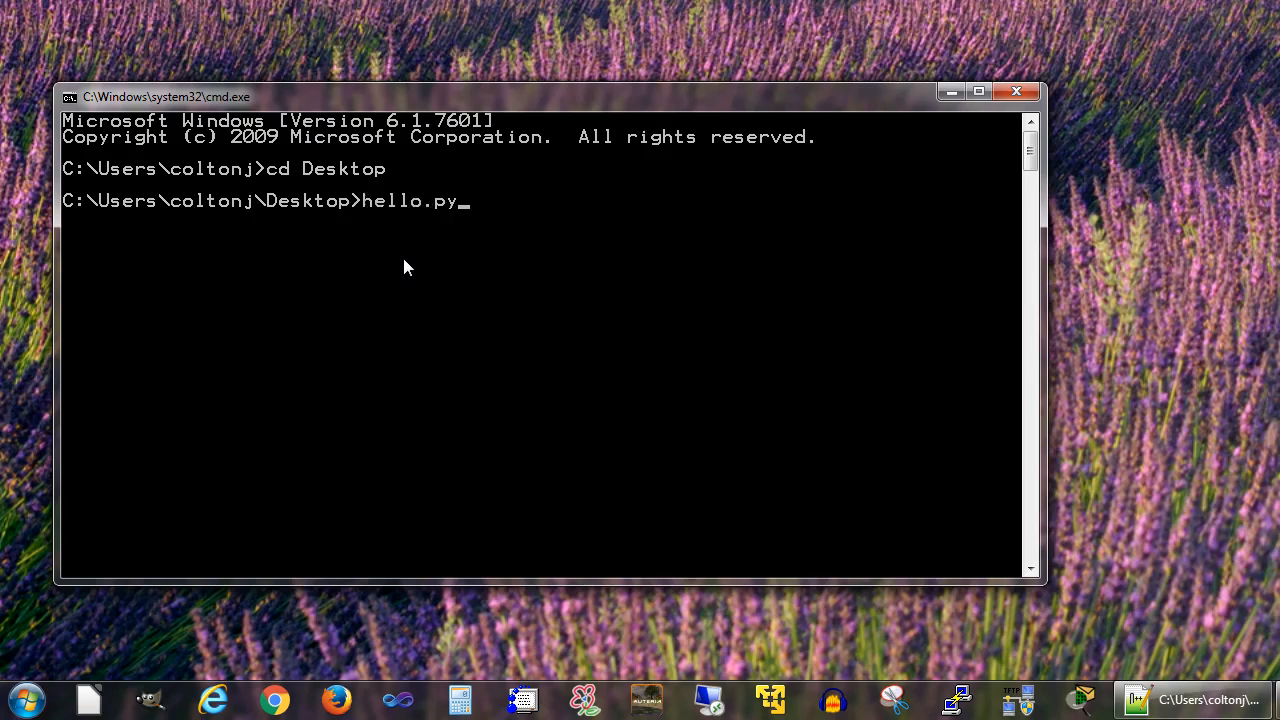
pyautogui.press('Return')
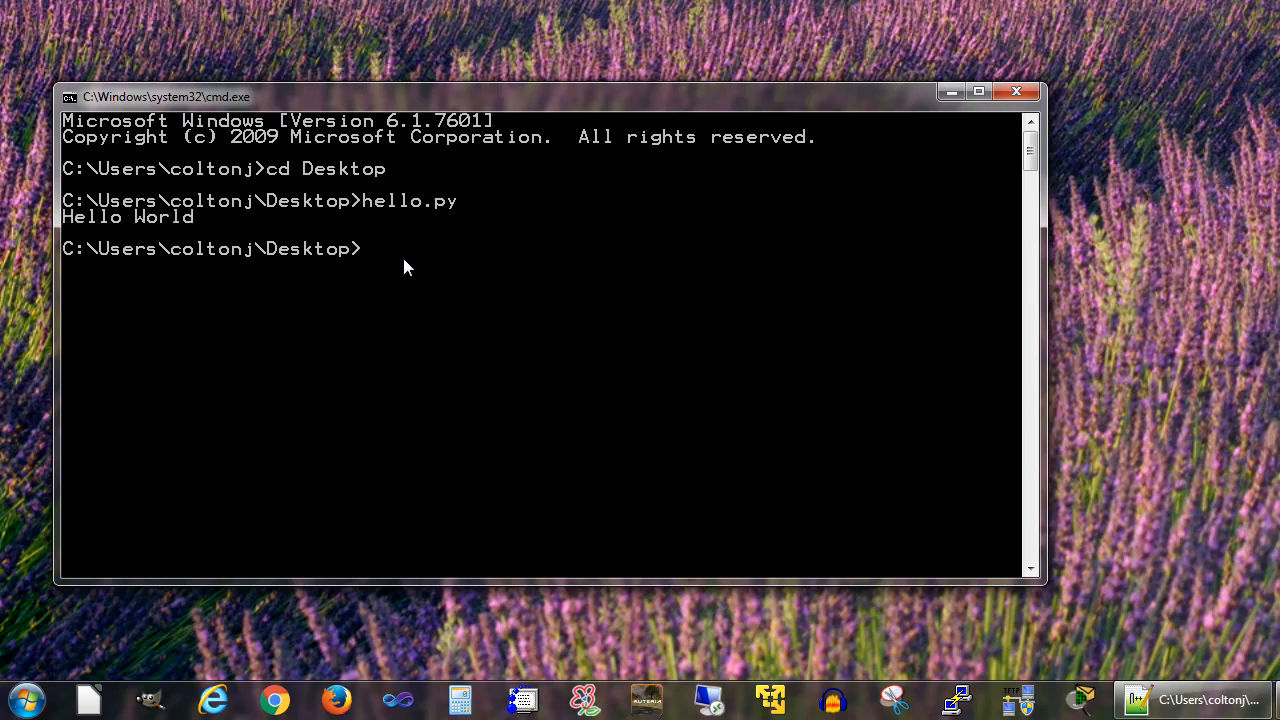
pyautogui.moveTo(428, 308)
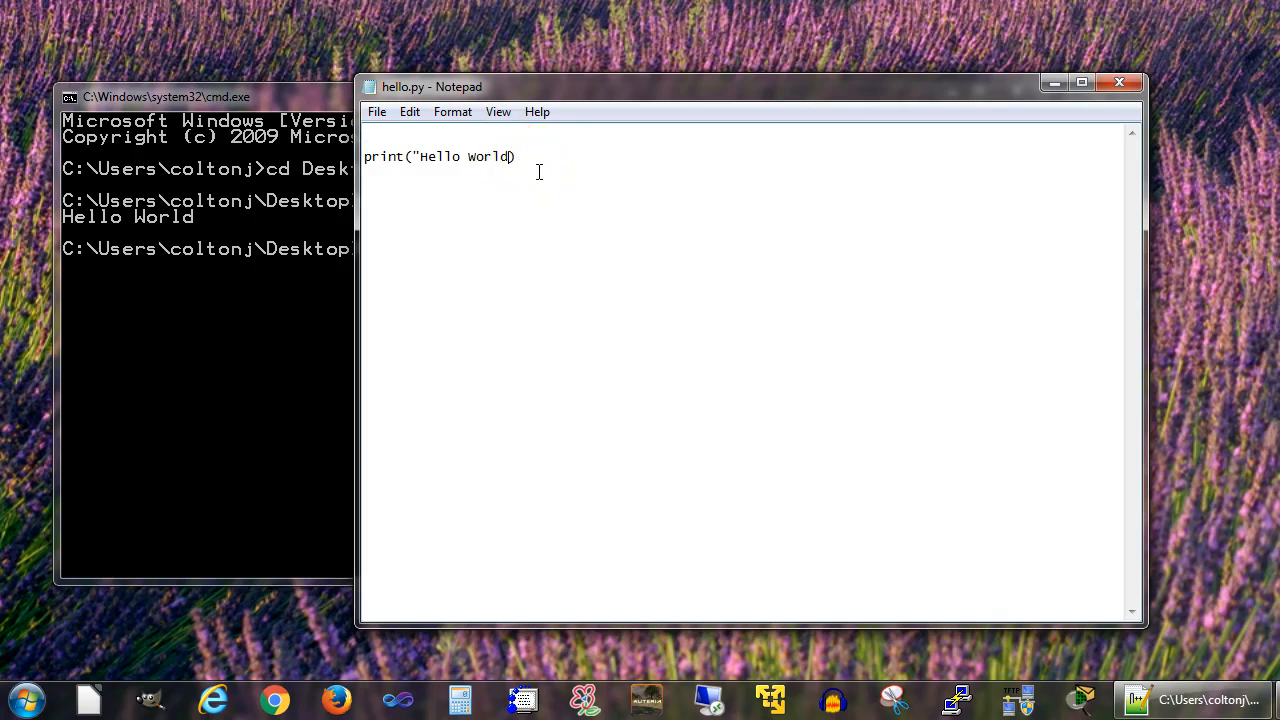
# - Bring the Command Prompt window back to the front
pyautogui.click(200, 400)
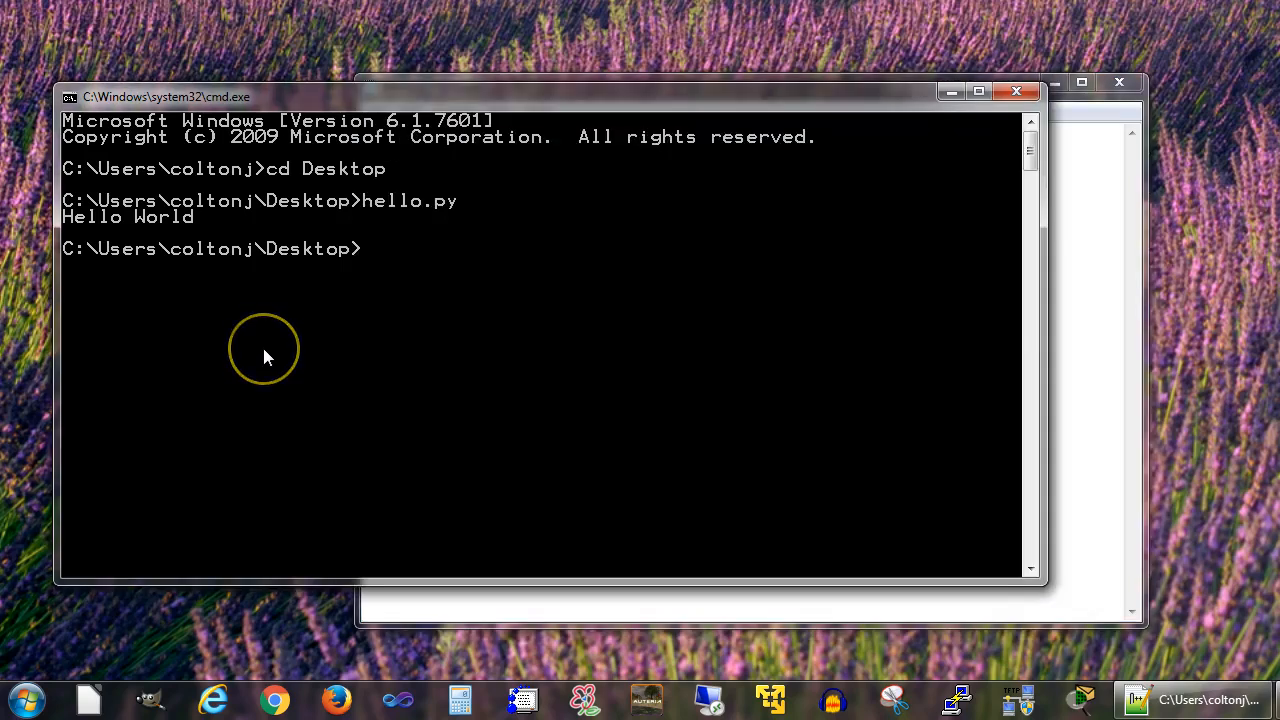
# - Run hello.py again to get the SyntaxError about the unterminated string on line 3
pyautogui.write('hello.py')
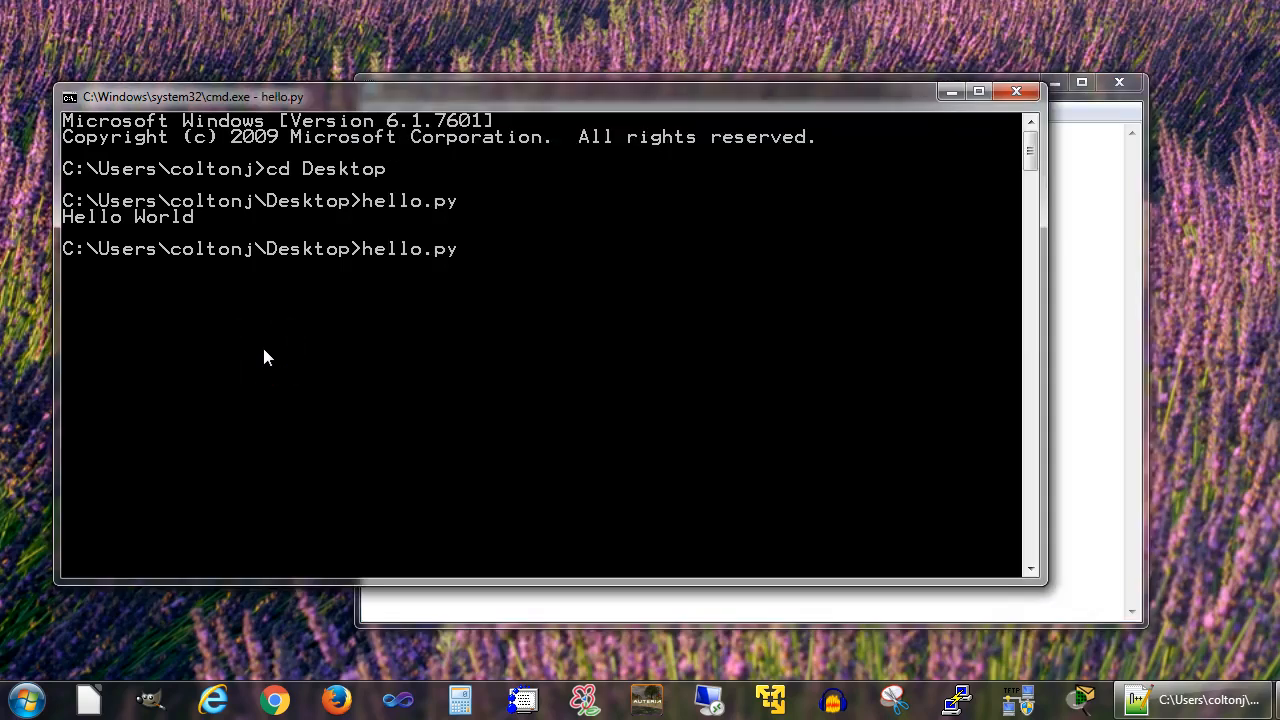
pyautogui.press('Return')
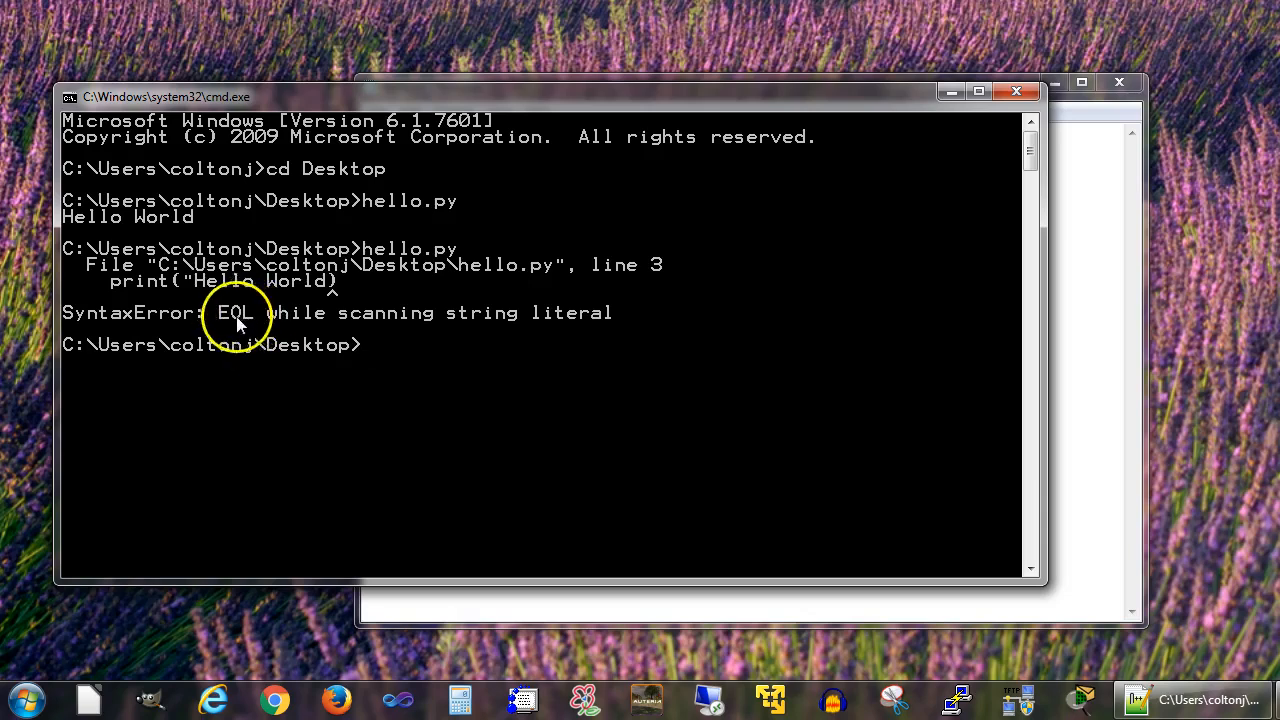
pyautogui.moveTo(90, 270)
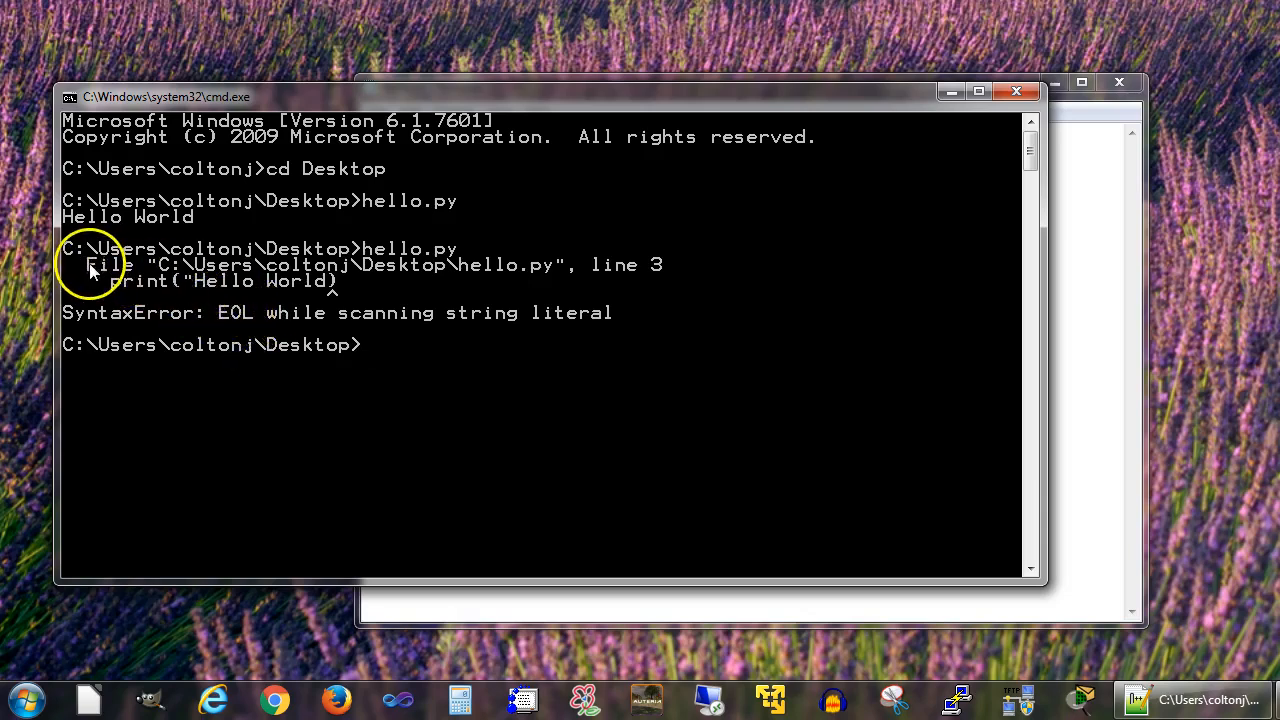
pyautogui.moveTo(660, 276)
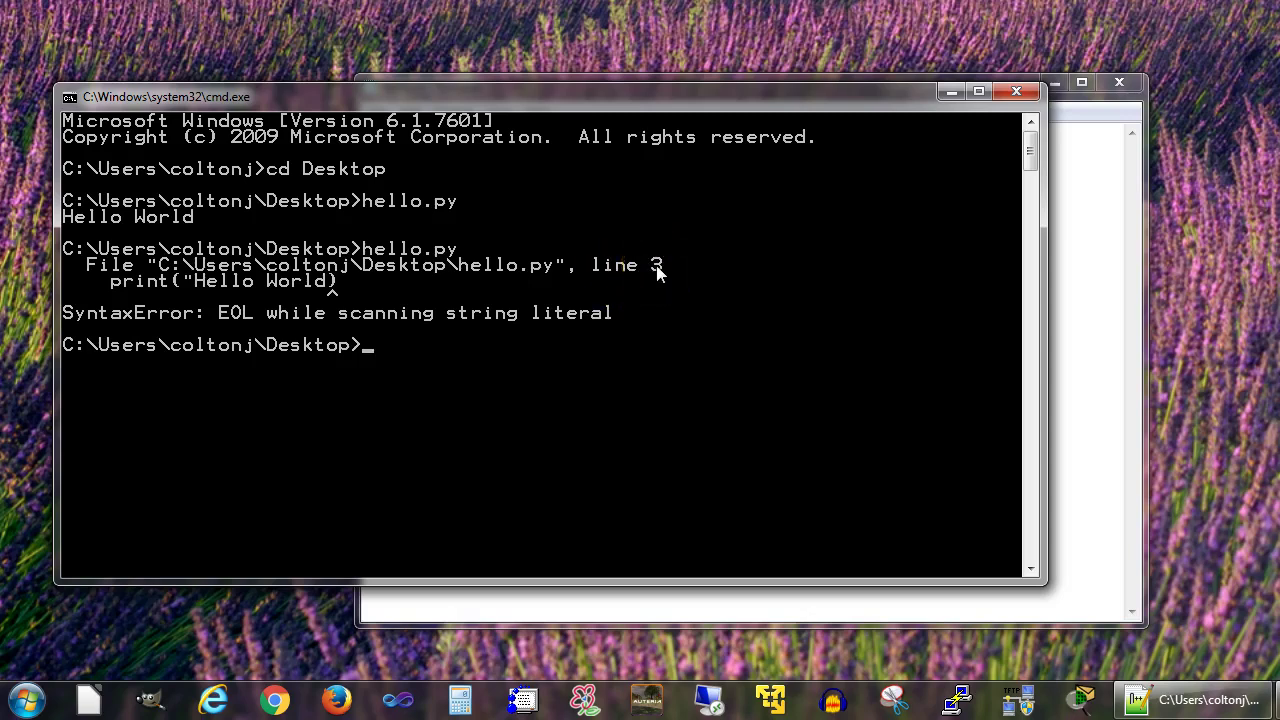
pyautogui.moveTo(140, 290)
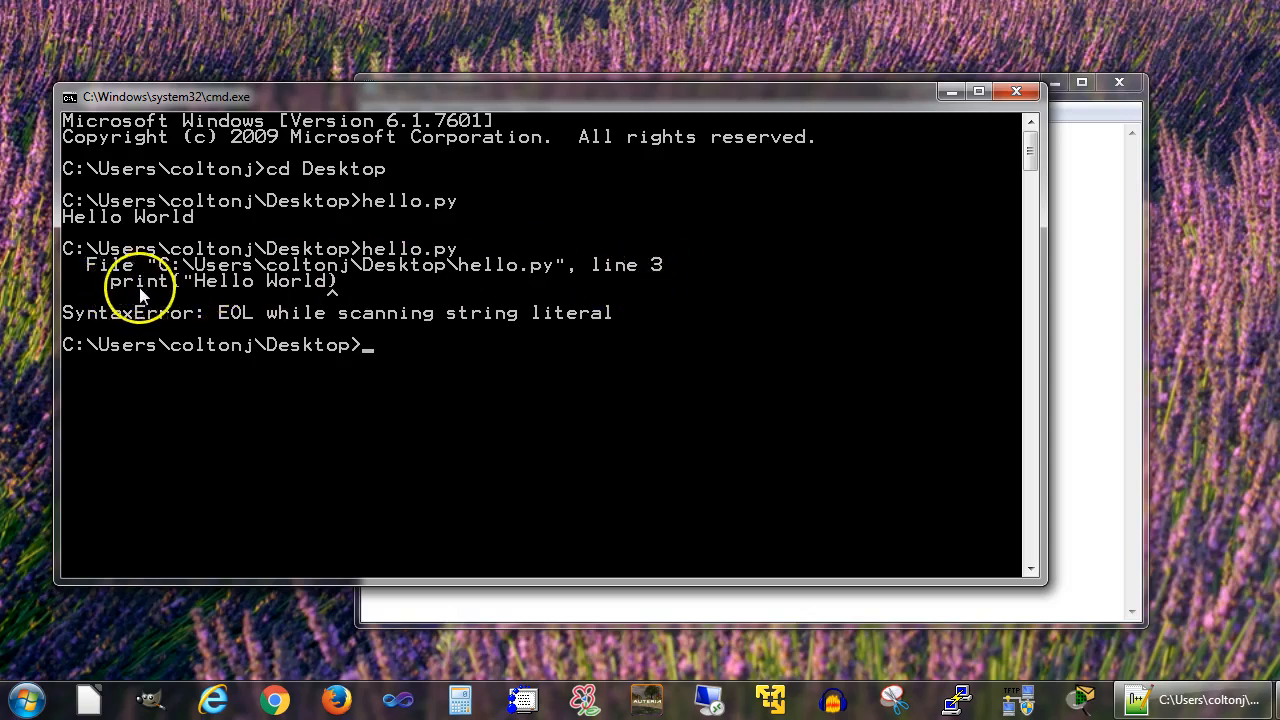
pyautogui.moveTo(332, 298)
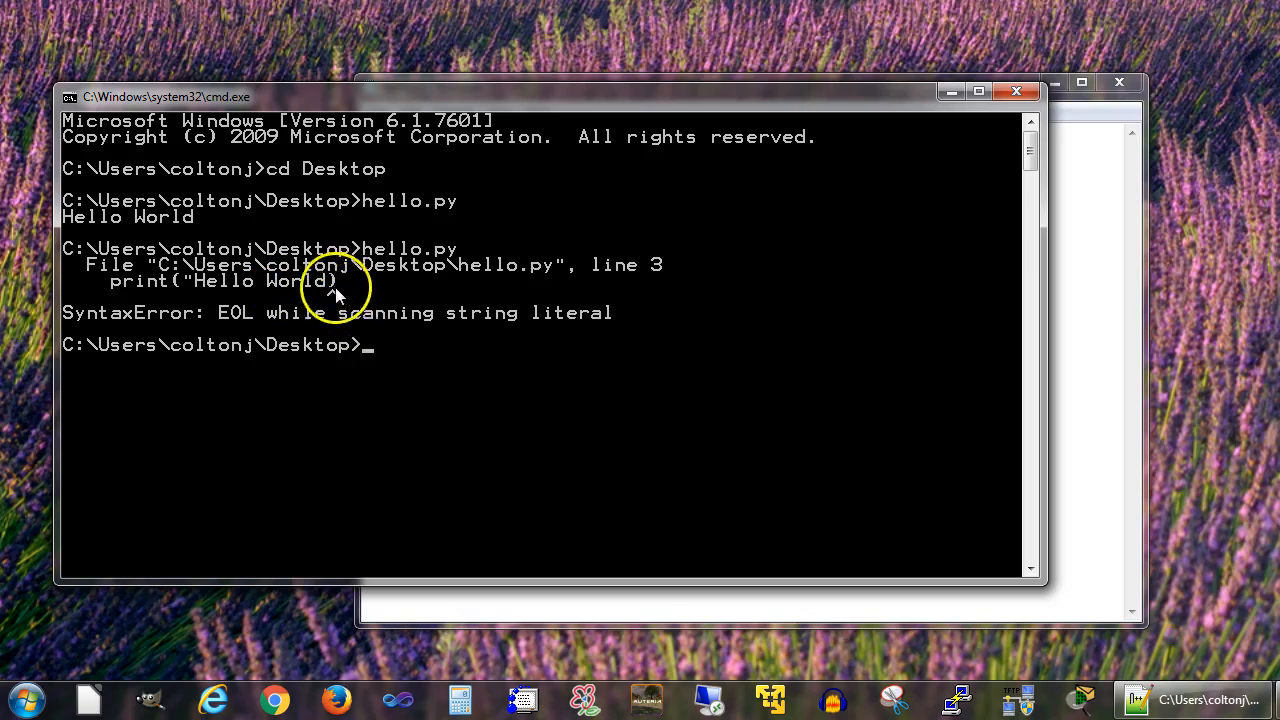
pyautogui.moveTo(340, 300)
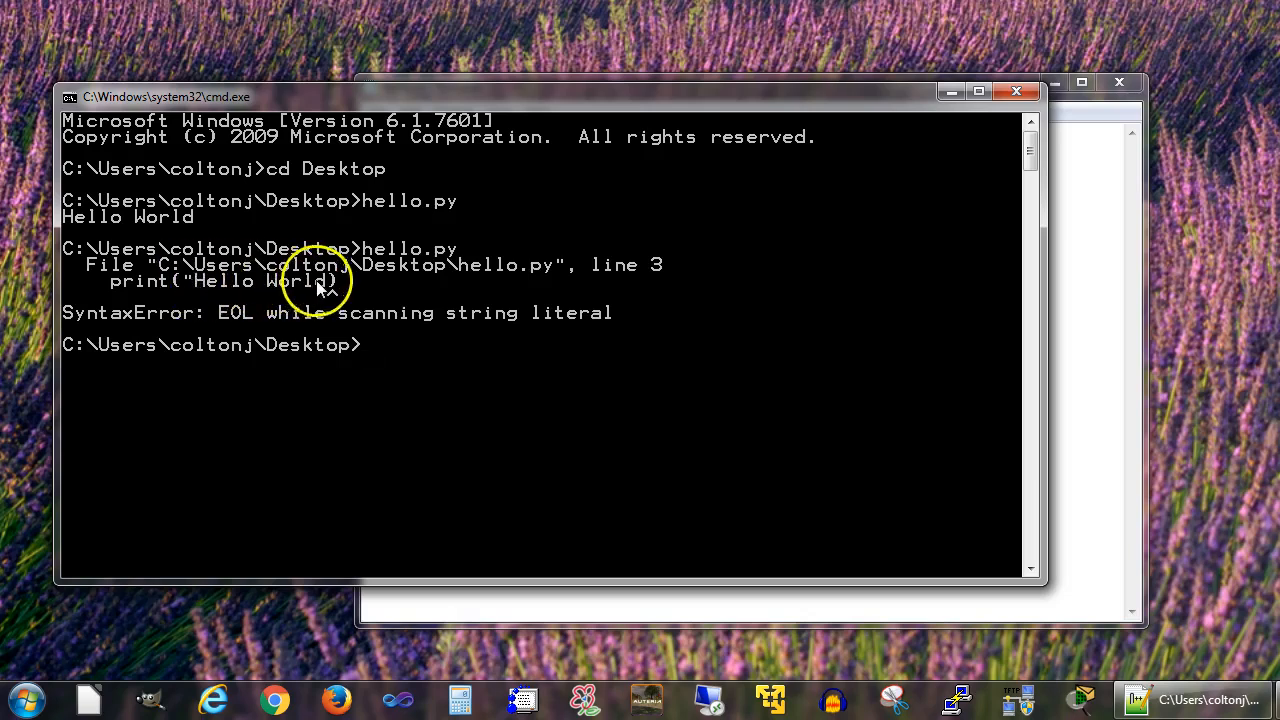
pyautogui.moveTo(690, 304)
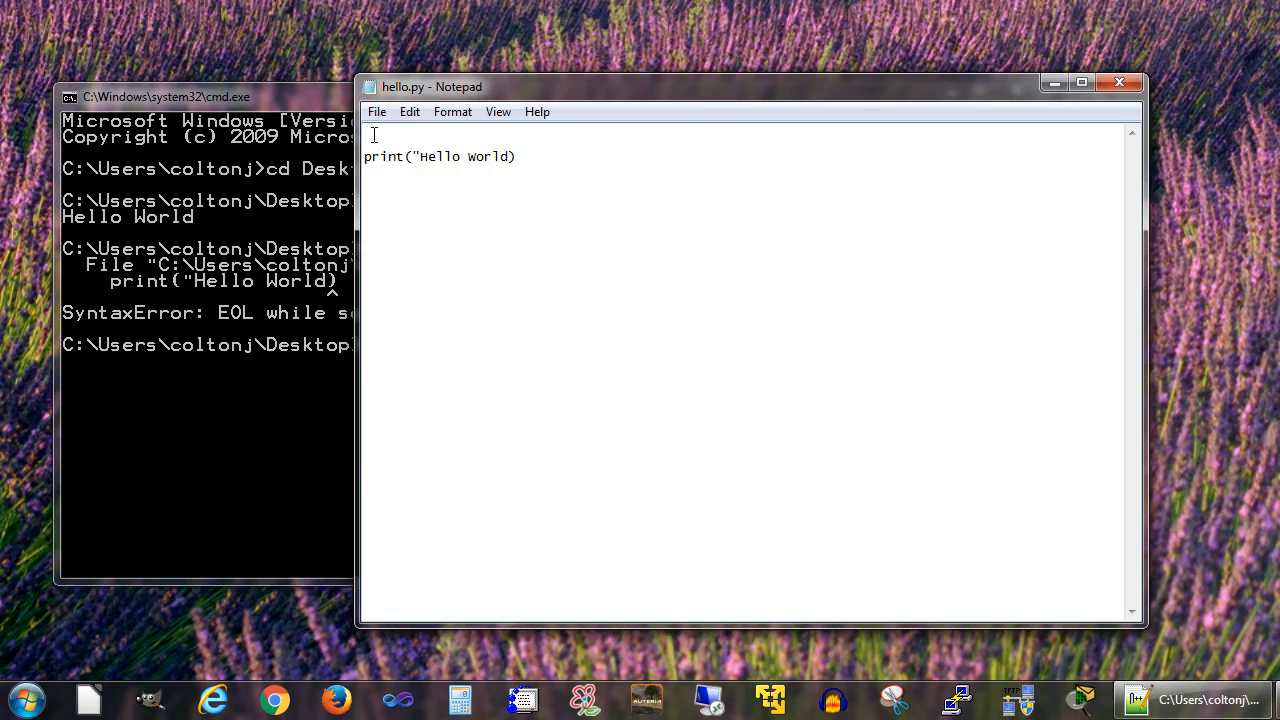
# - Add the missing closing quote so the line reads print("Hello World")
pyautogui.write('"')
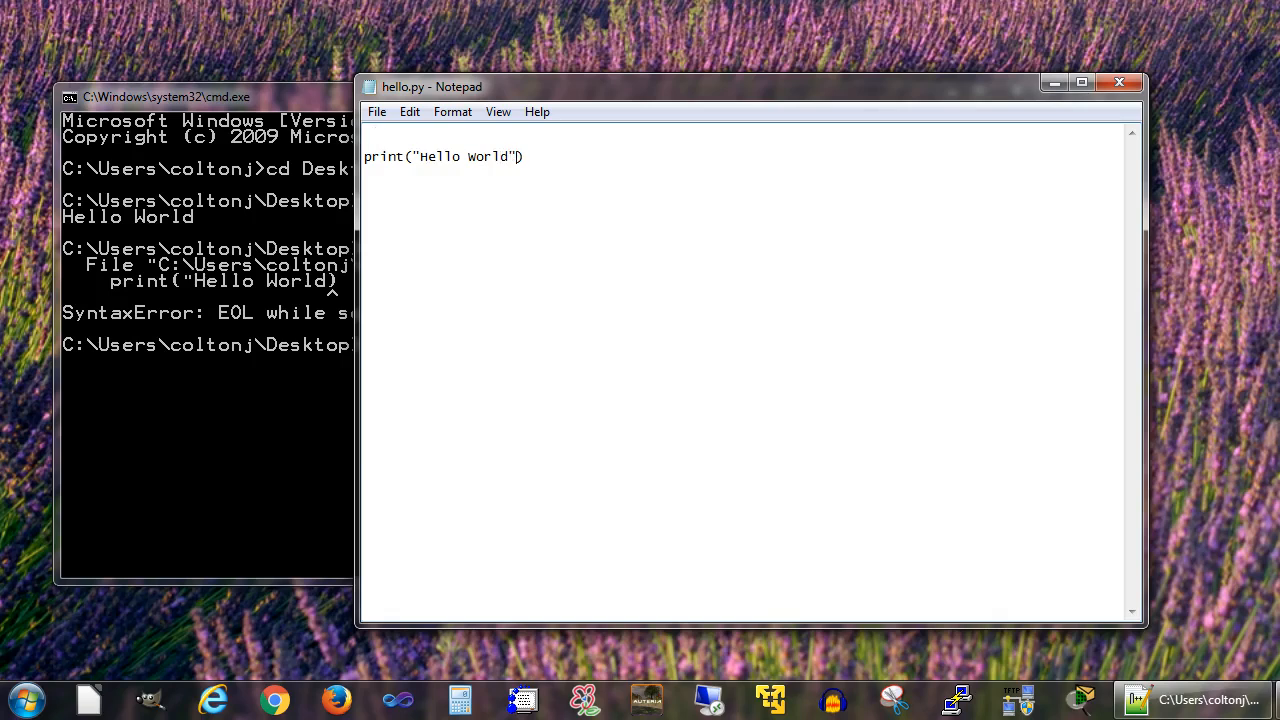